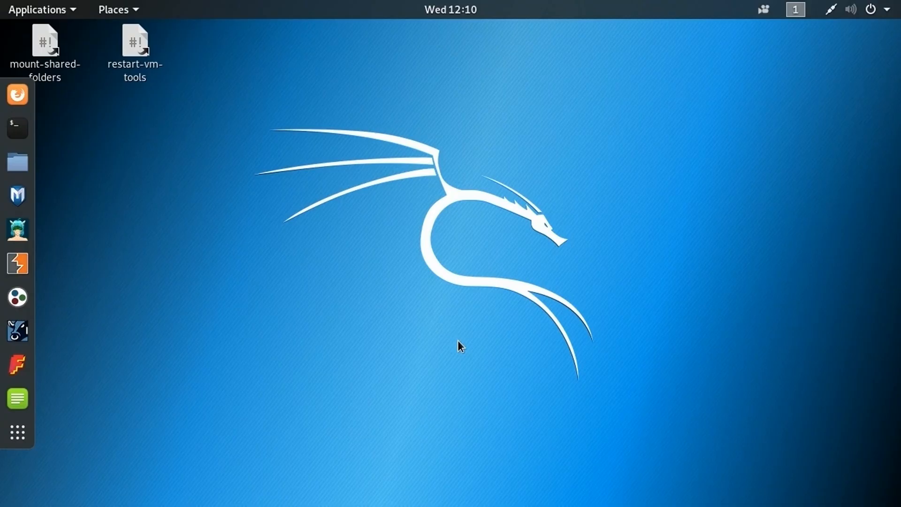
In Files, open the data1 drive under Other Locations to reveal the 1.1 GB image1
click(18, 162)
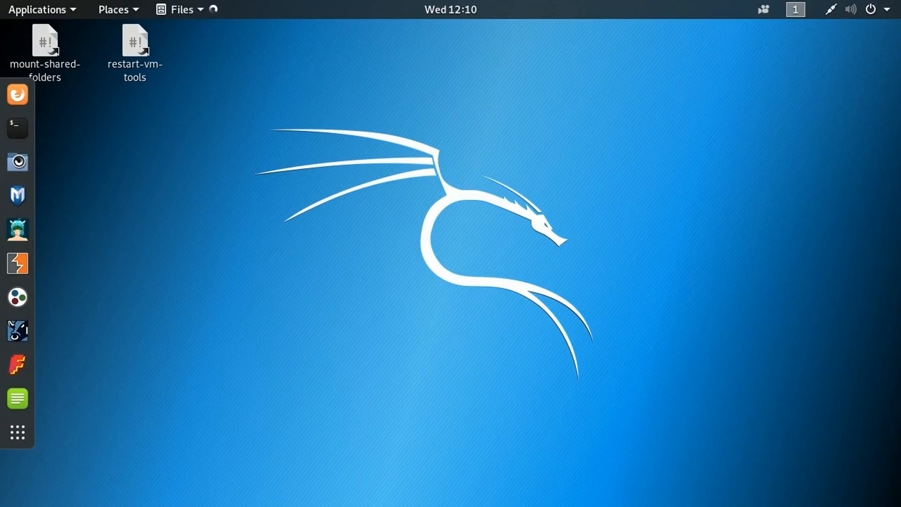
click(181, 10)
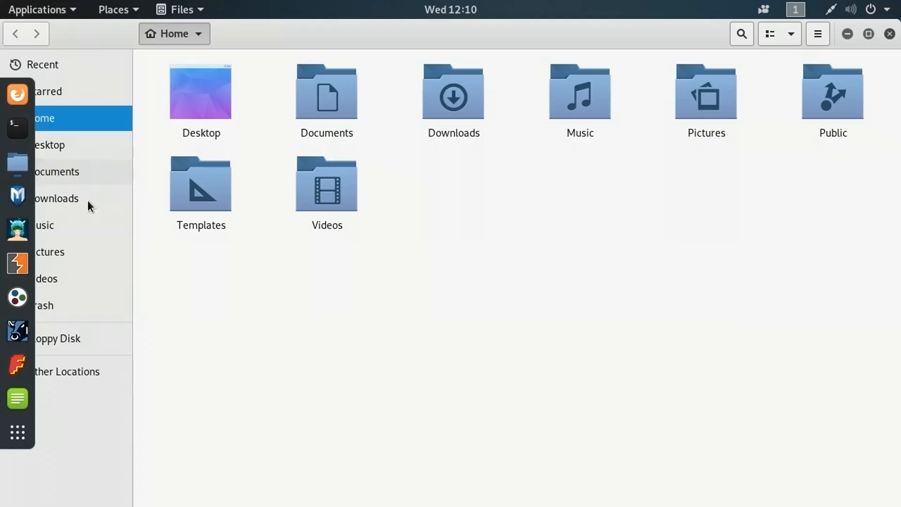
click(63, 371)
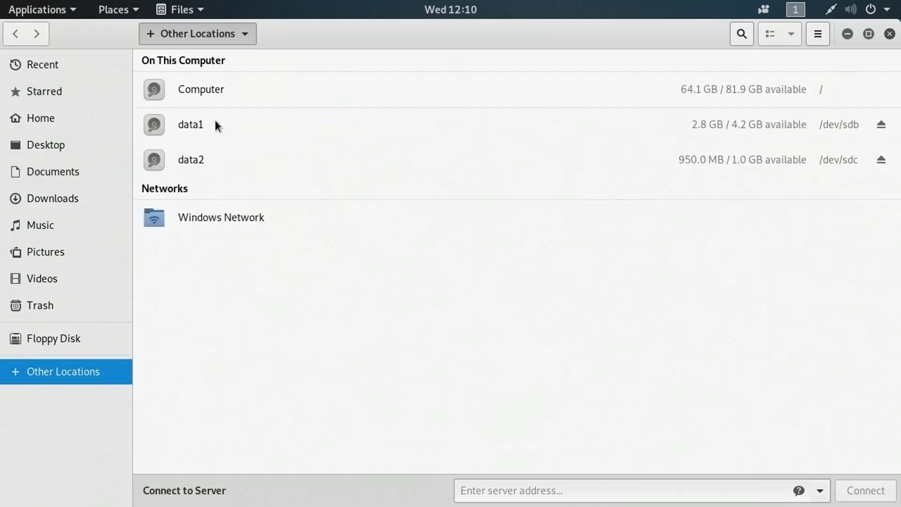
double_click(190, 123)
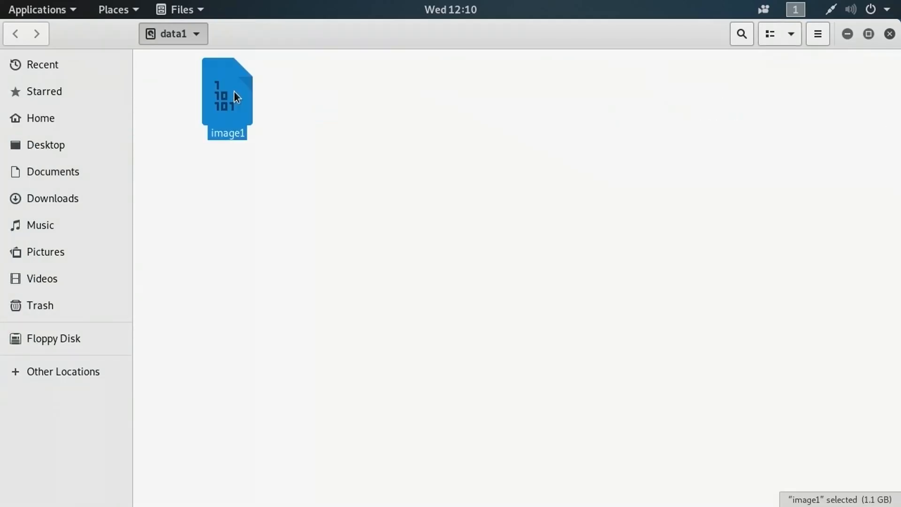
mouse_move(230, 108)
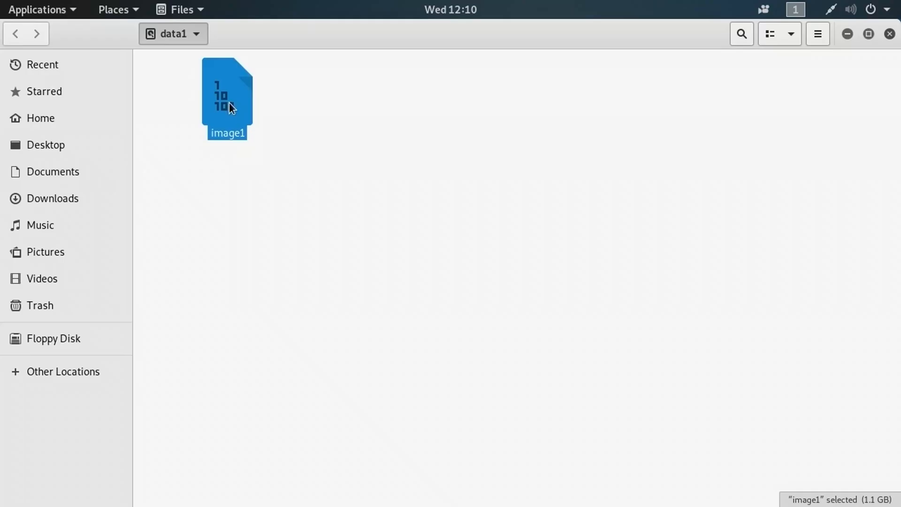
mouse_move(249, 141)
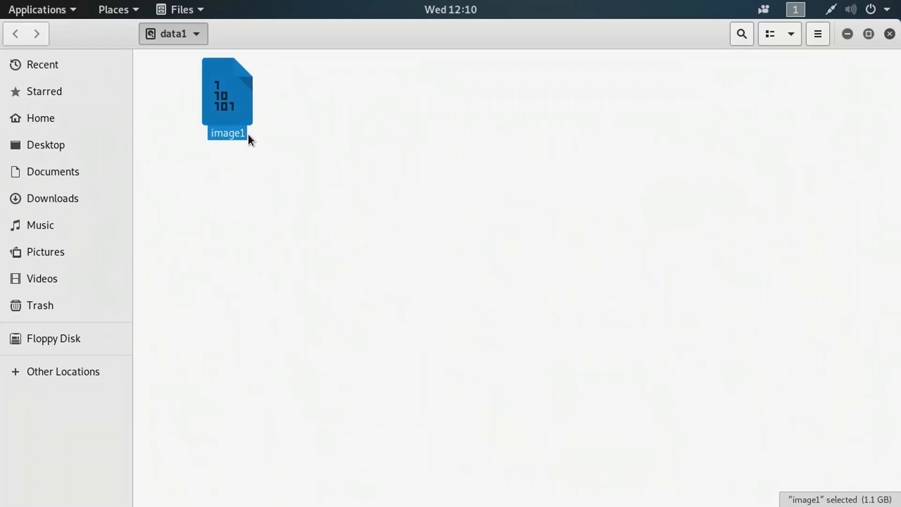
mouse_move(313, 148)
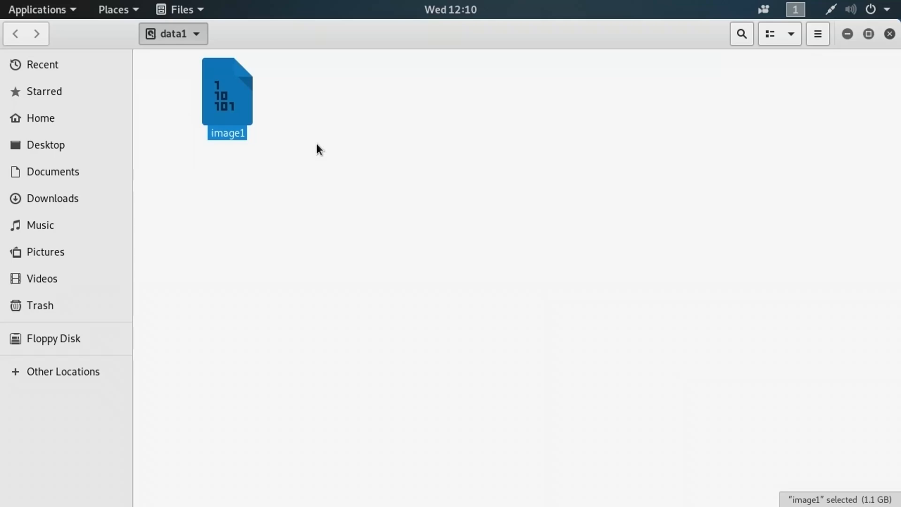
mouse_move(879, 467)
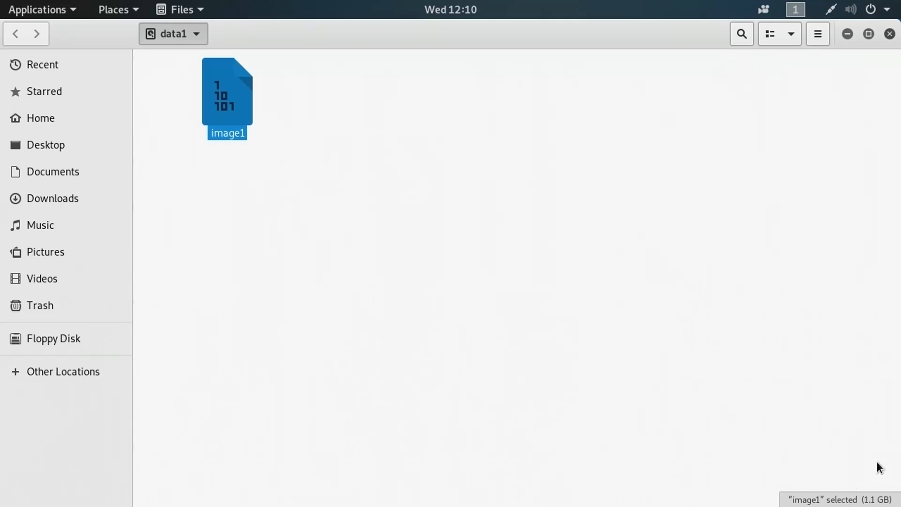
mouse_move(878, 282)
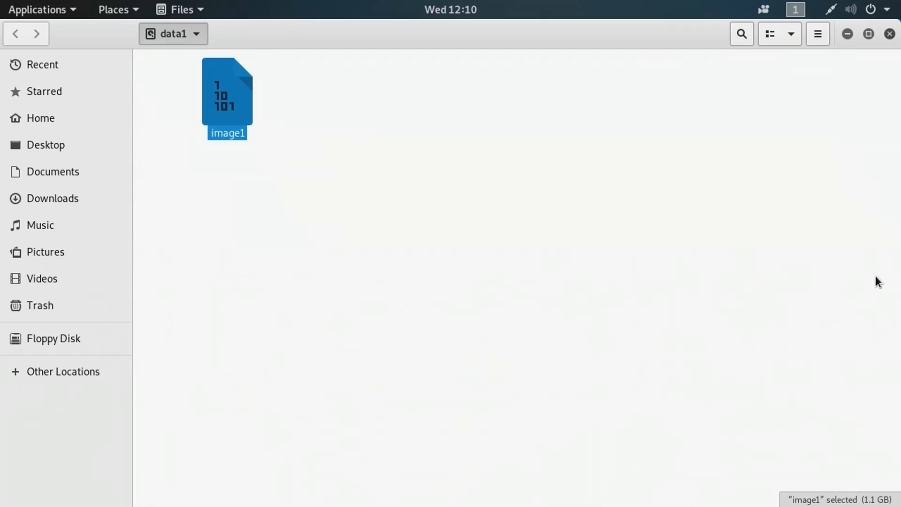
mouse_move(384, 135)
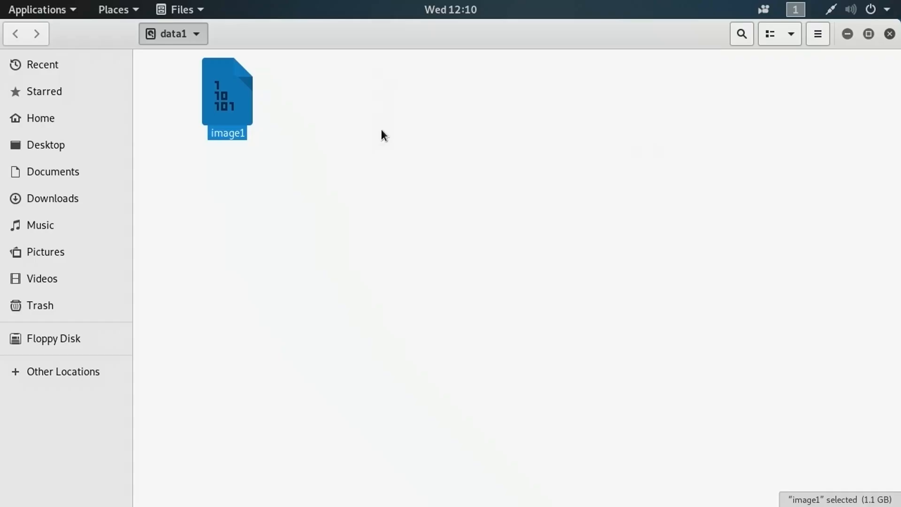
mouse_move(890, 42)
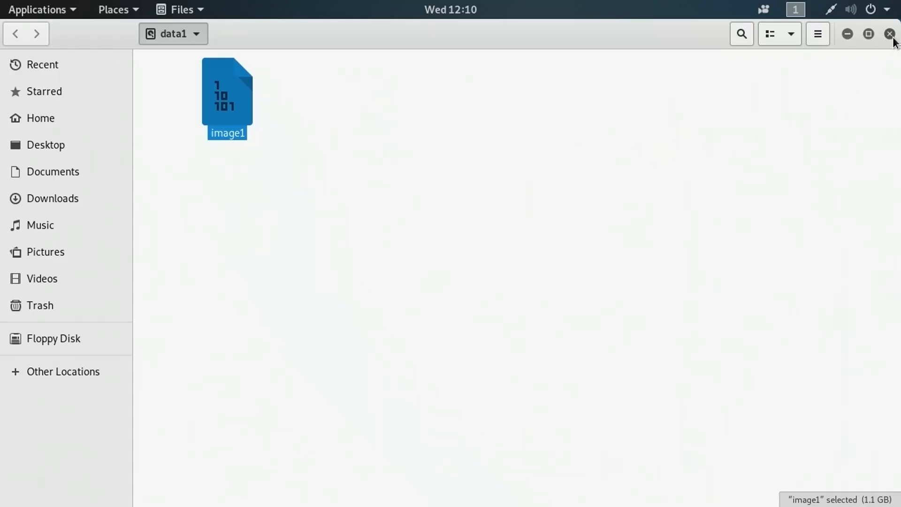
Close the file manager window and bring up the Kali application grid
click(889, 34)
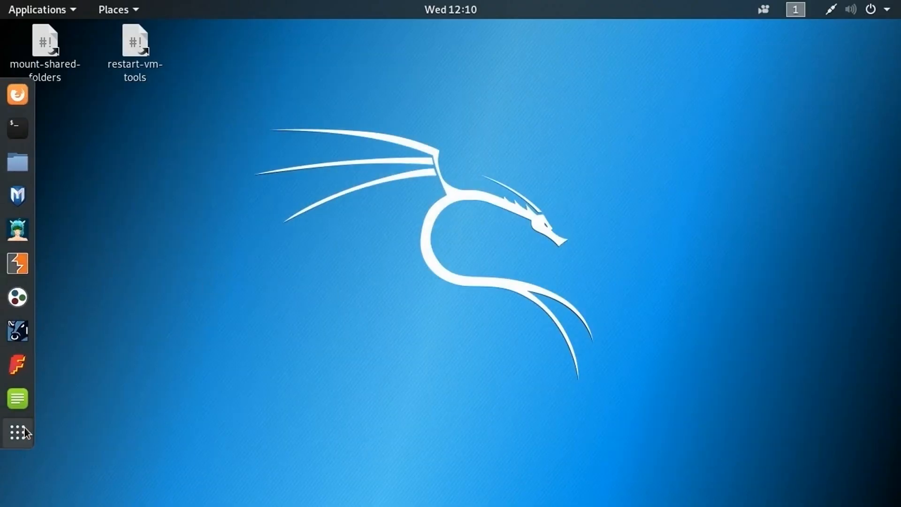
click(18, 432)
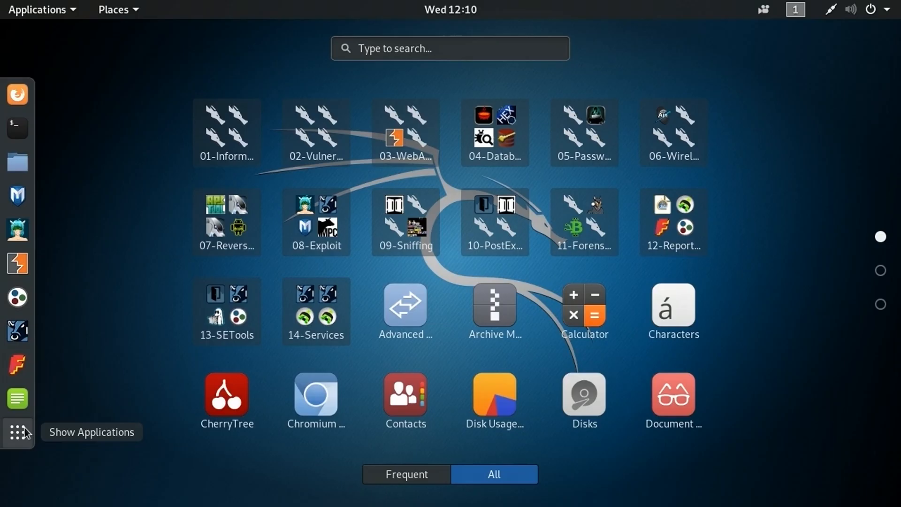
mouse_move(605, 207)
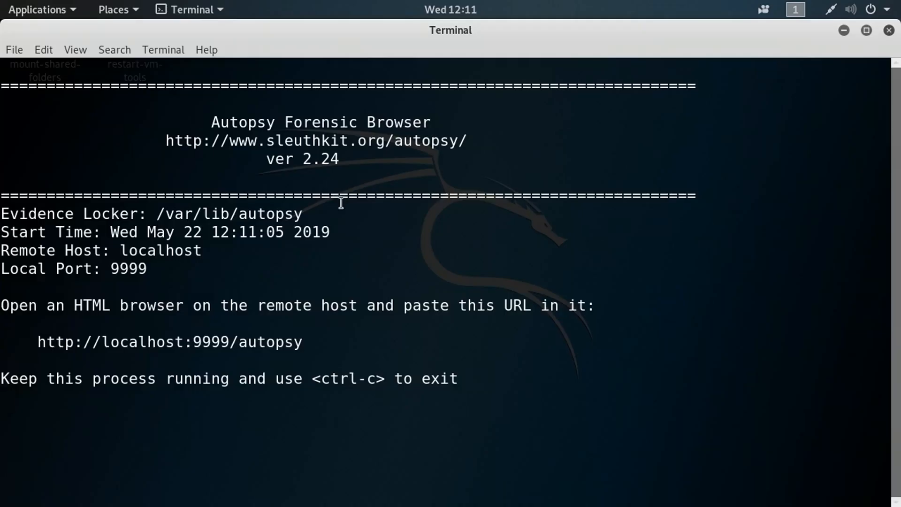
mouse_move(331, 343)
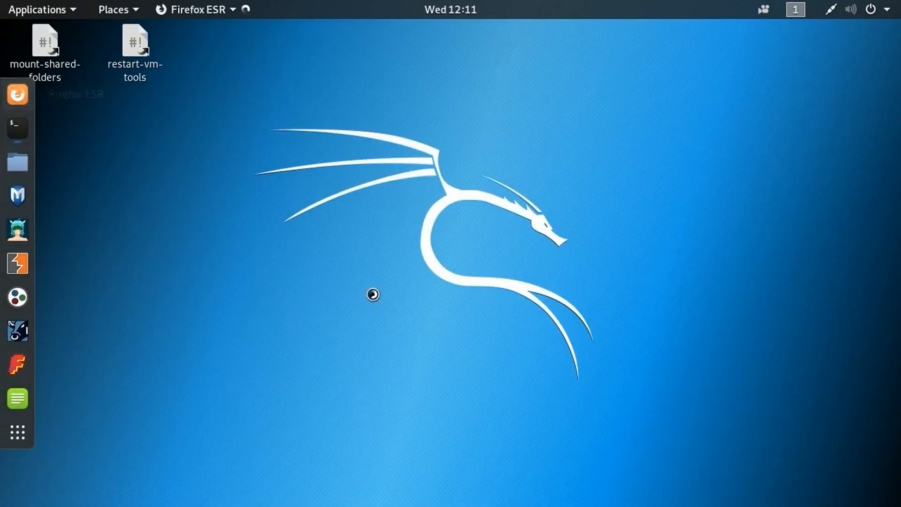
Go to localhost:9999/autopsy in Firefox ESR to reach Autopsy Forensic Browser 2.24
click(17, 95)
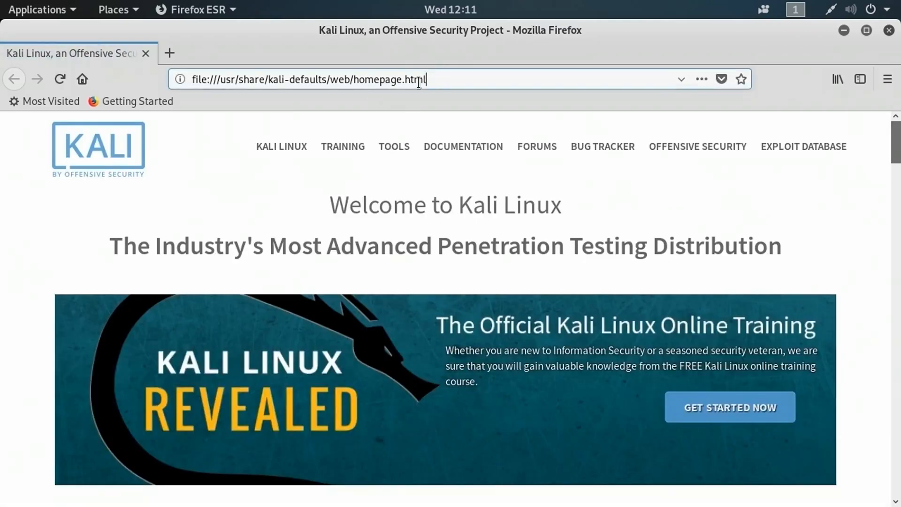
text(http:/)
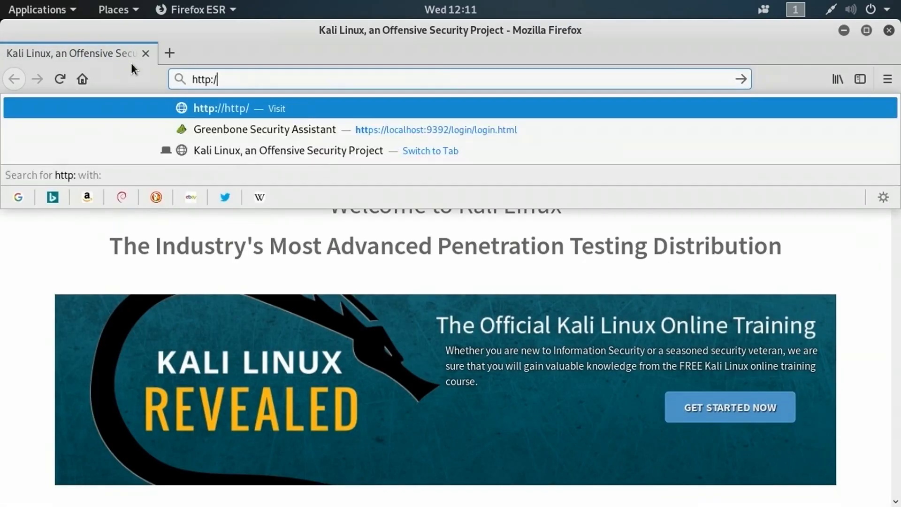
text(localhost:)
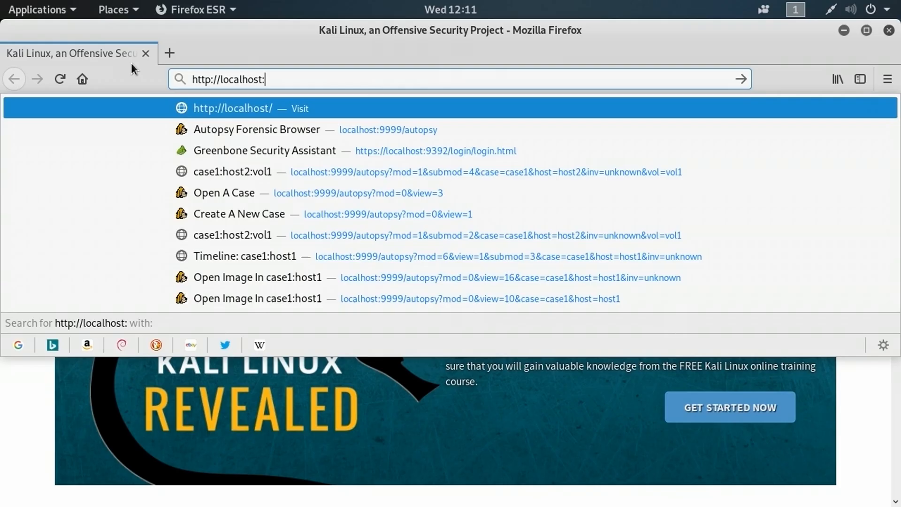
text(9999/auto)
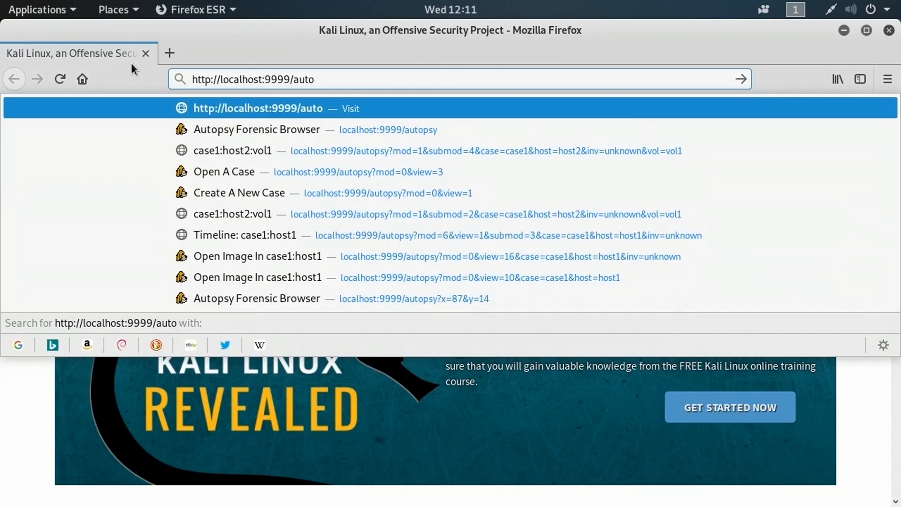
click(256, 130)
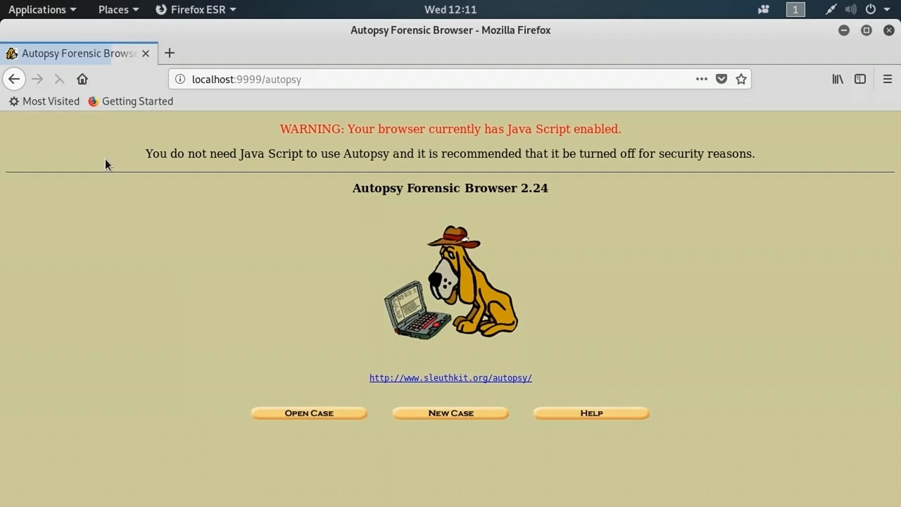
Enter Case40 as case name and description, pick the suggested investigator 'Jon…', and submit
click(449, 412)
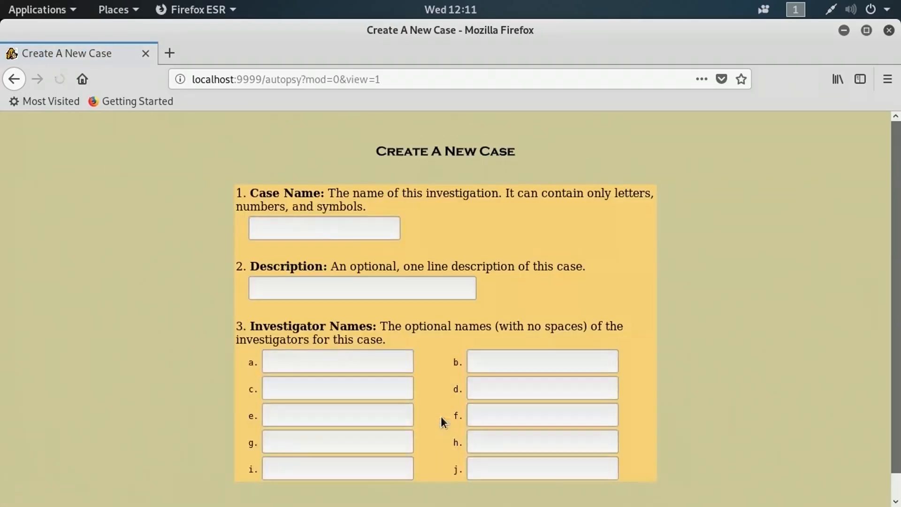
click(323, 228)
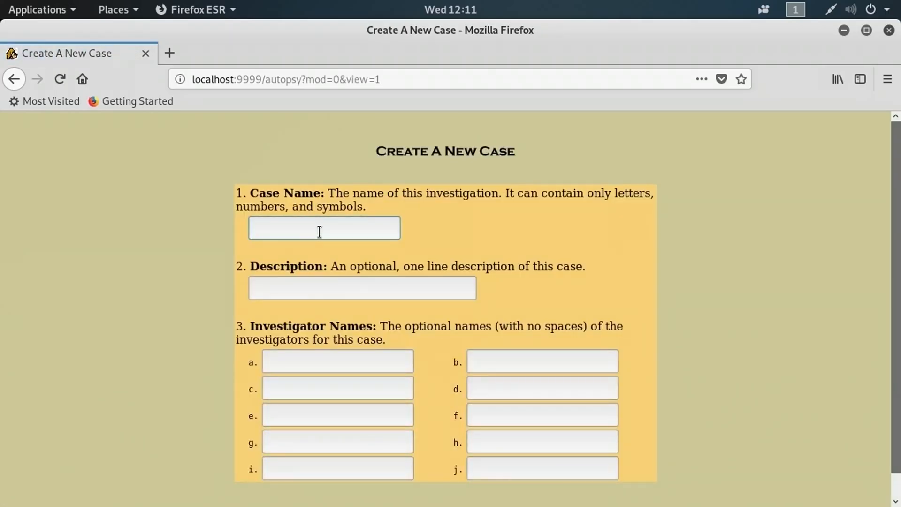
text(Case40)
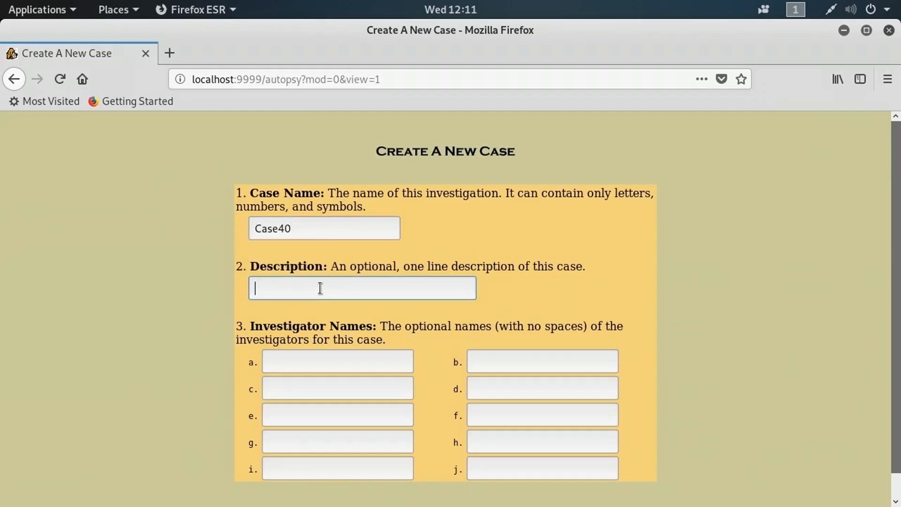
text(C)
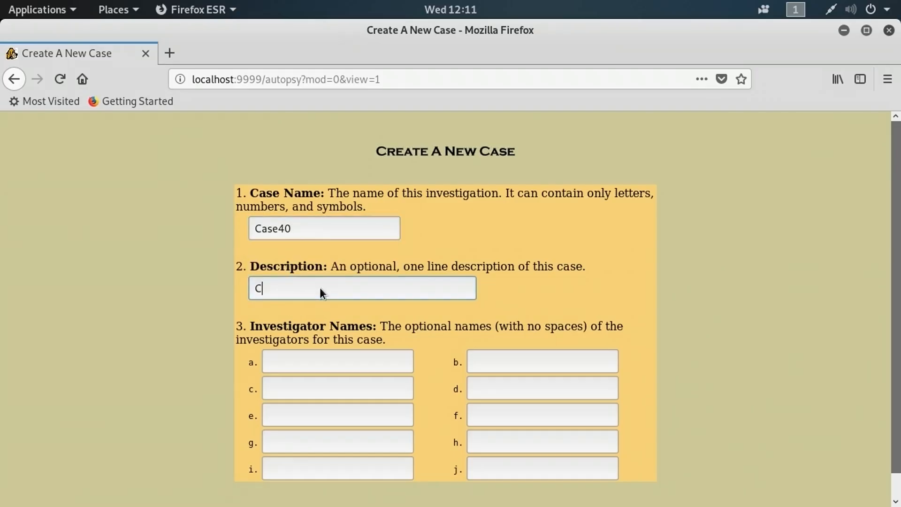
text(ase40)
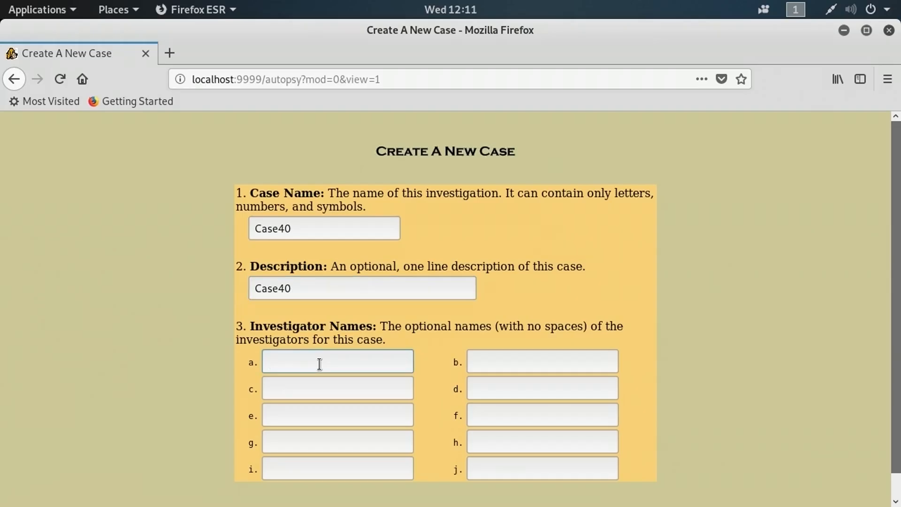
text(Jon)
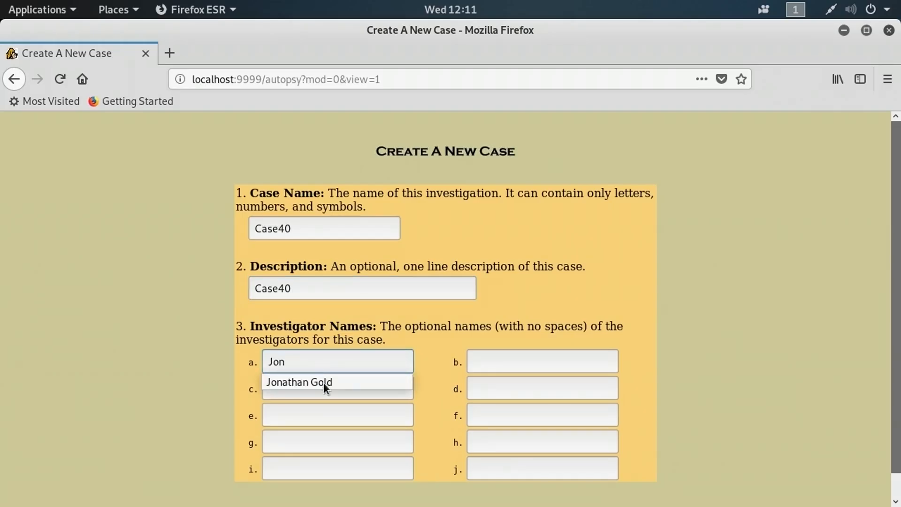
click(298, 381)
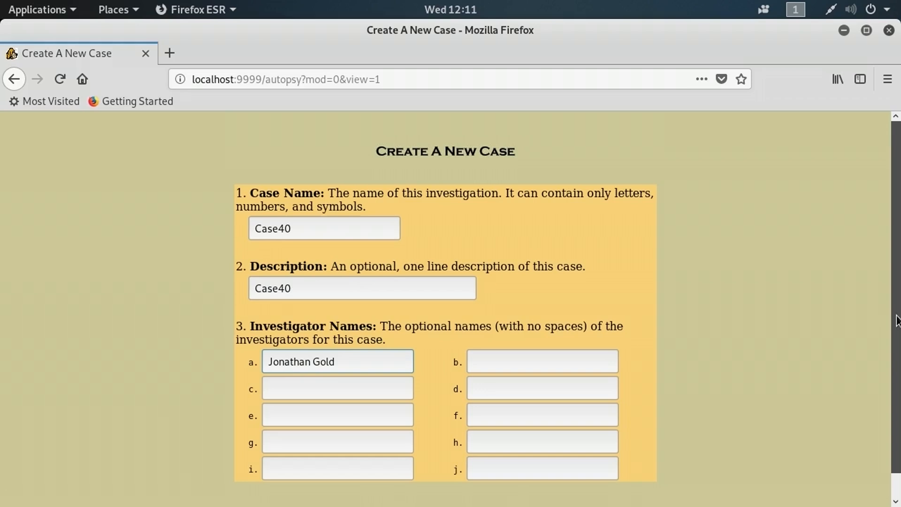
click(306, 492)
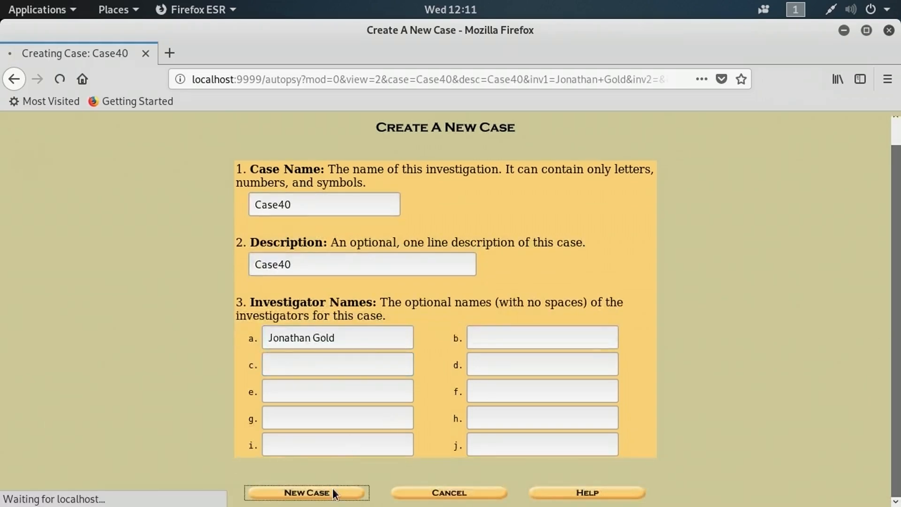
Let Case40 finish creating its directory and config, then open Add Host
click(306, 492)
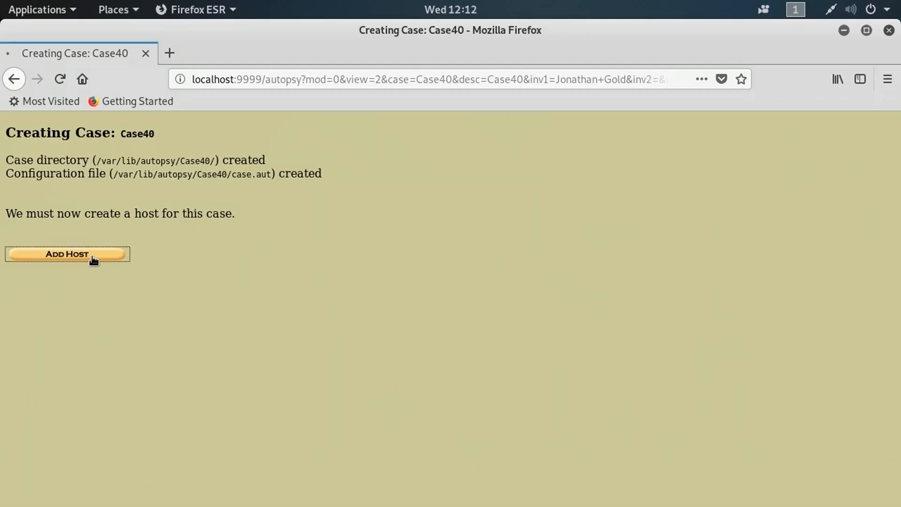
click(67, 254)
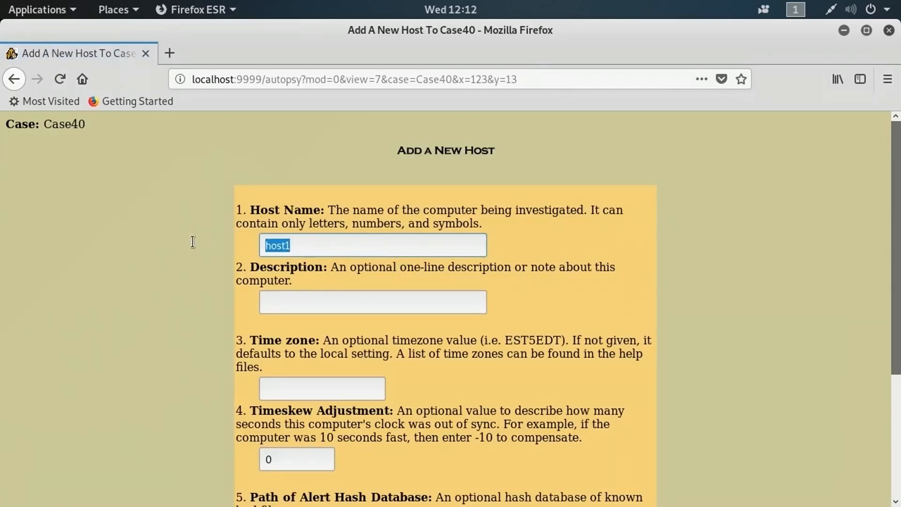
Add host laptop40 with description 'suspect dell laptop' to Case40
text(laptop)
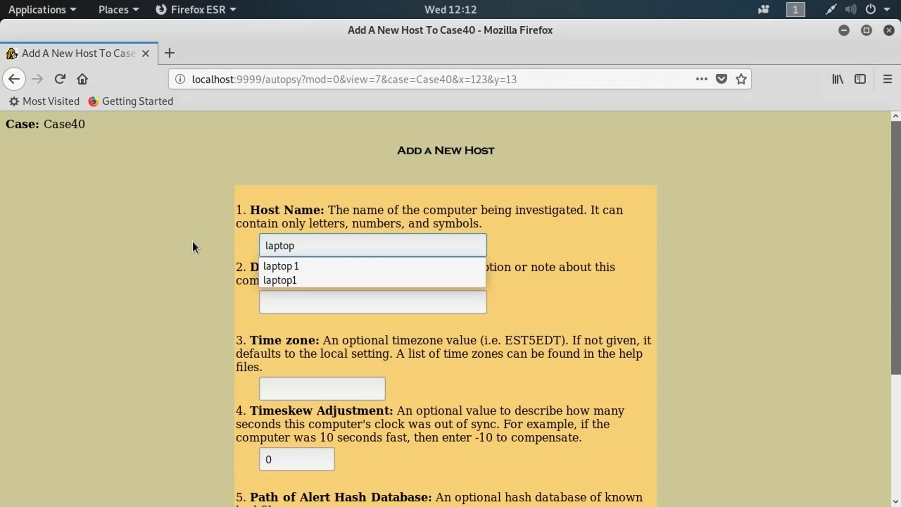
text(;40)
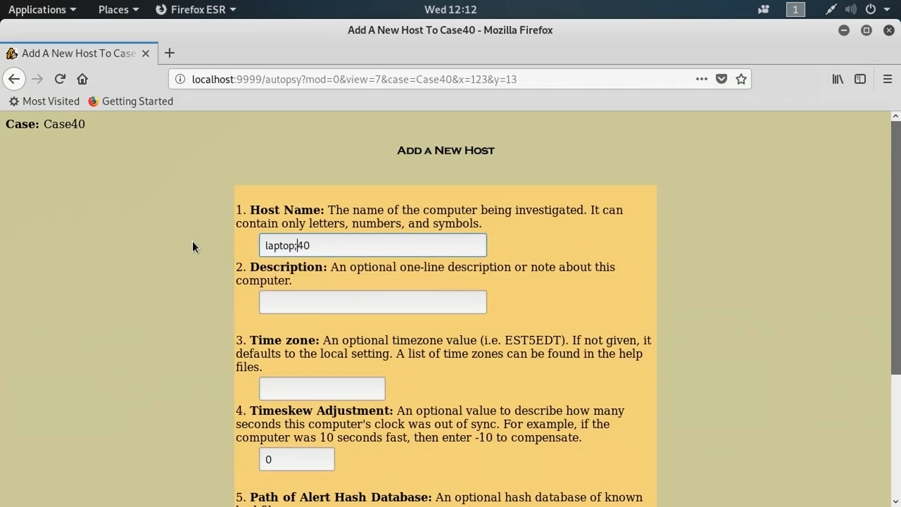
click(372, 301)
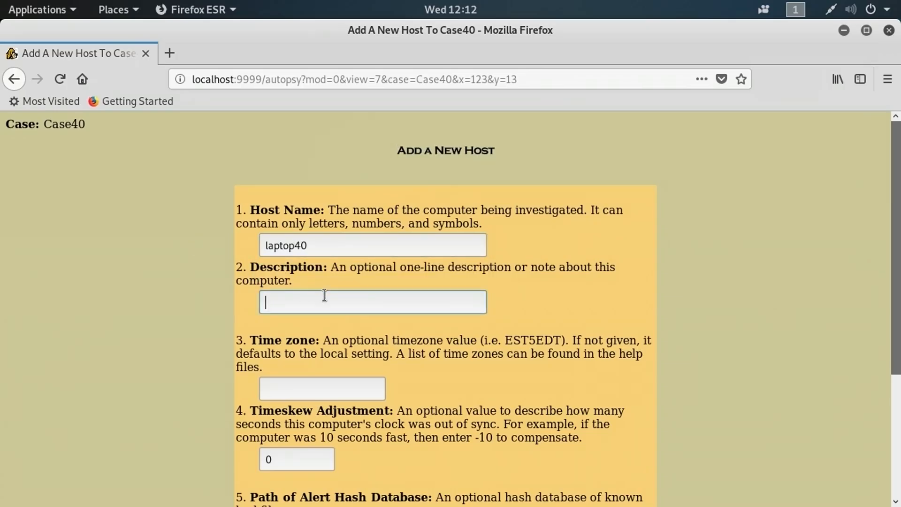
text(suspect dell)
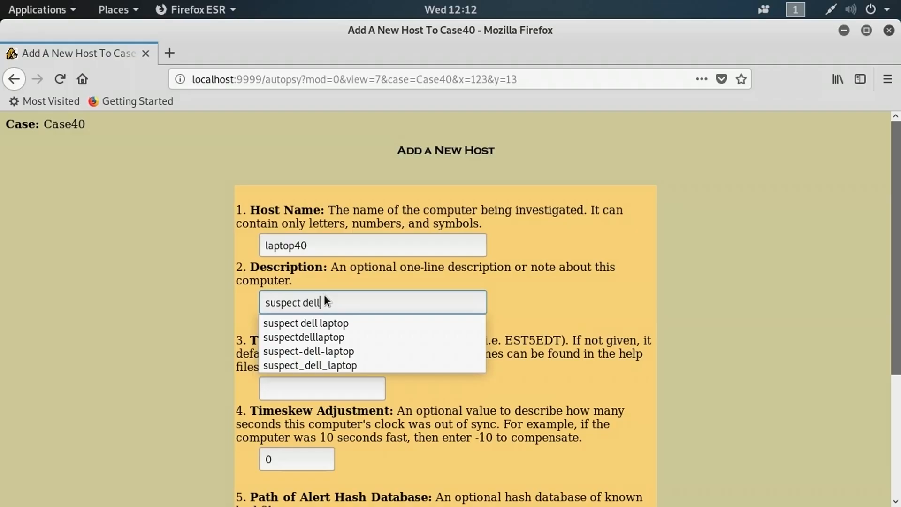
click(305, 322)
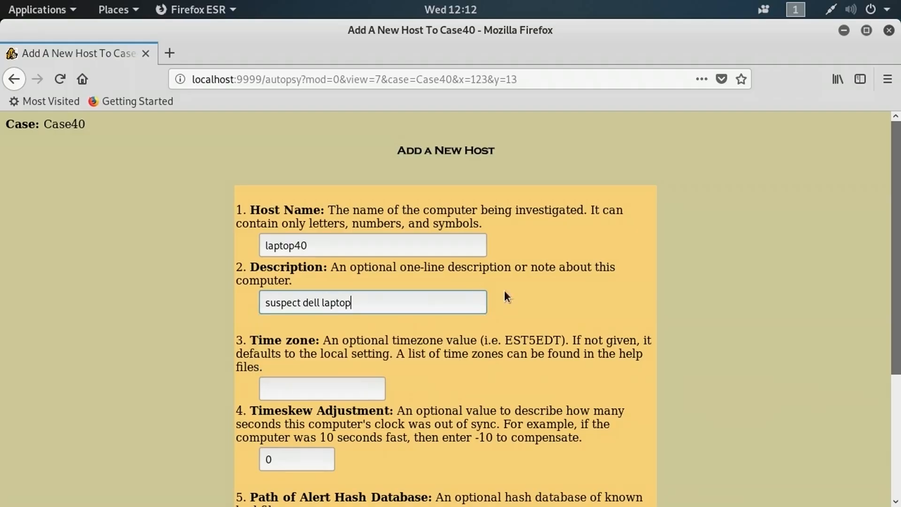
scroll(down, 3)
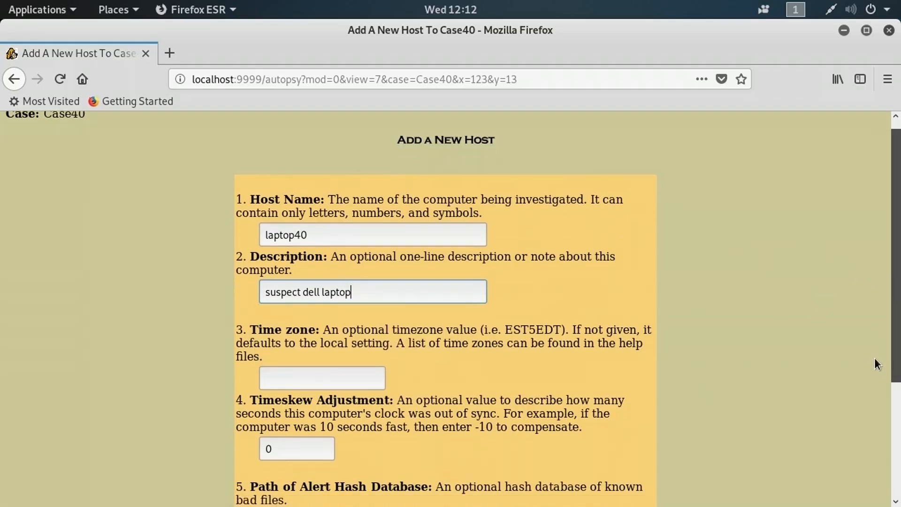
scroll(down, 3)
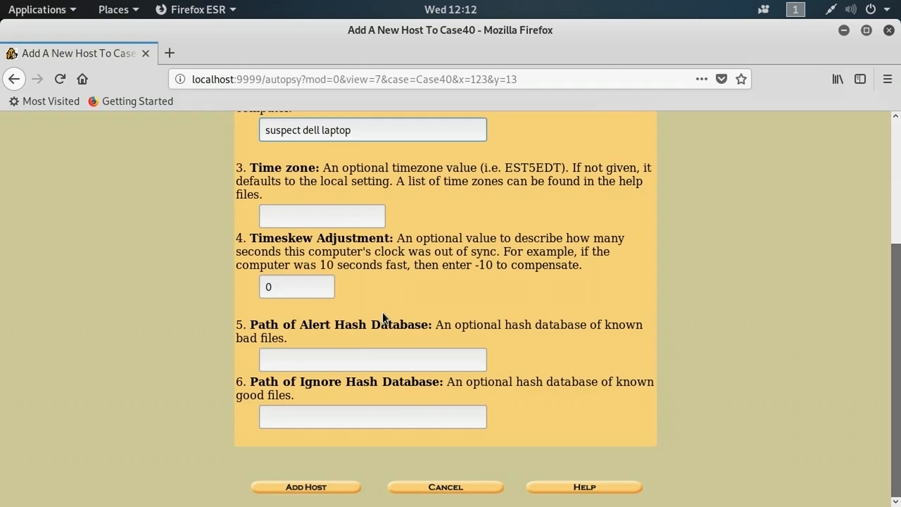
click(305, 487)
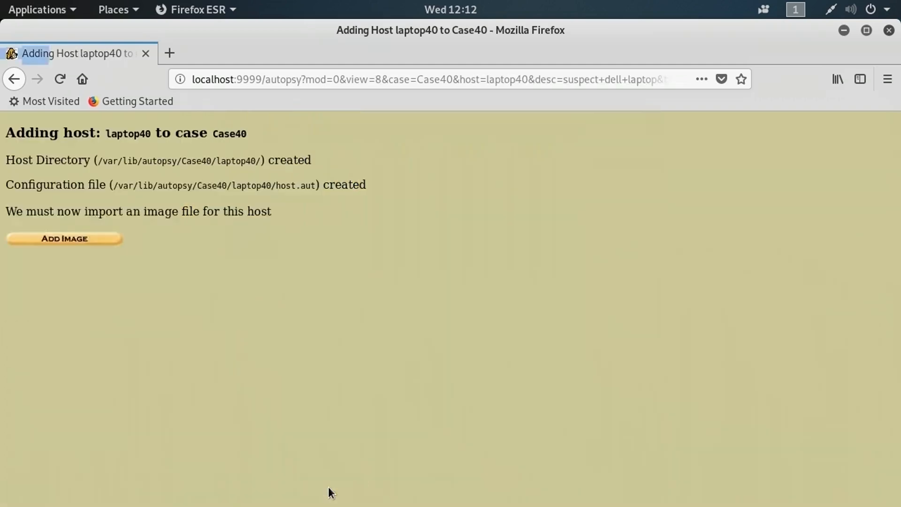
mouse_move(63, 238)
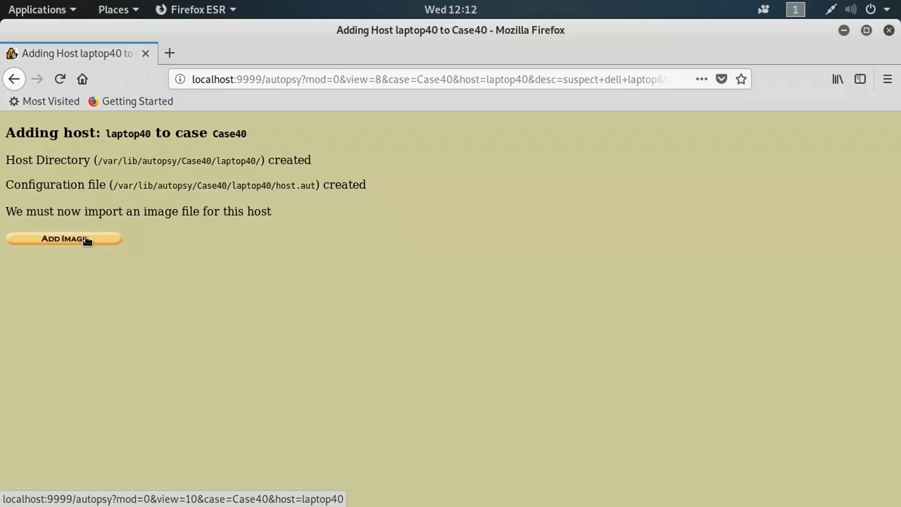
Start adding an image file to host laptop40 via Add Image
click(64, 239)
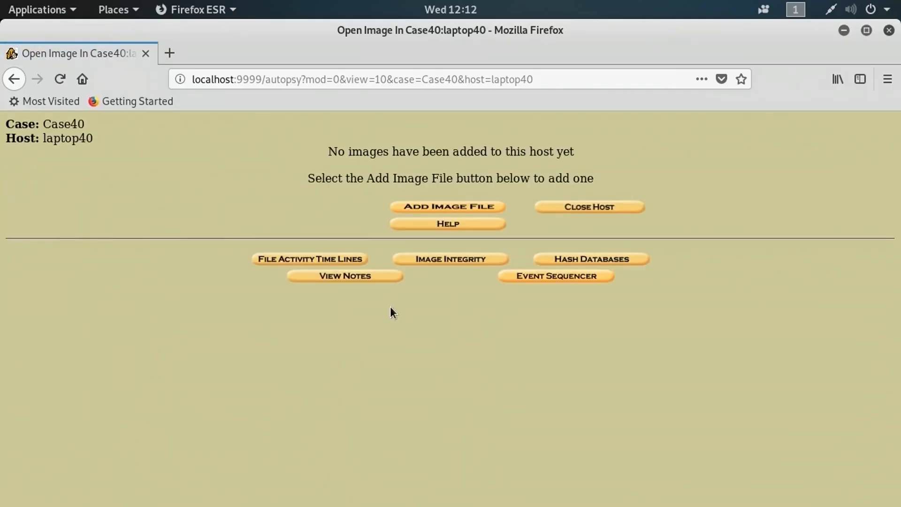
click(447, 207)
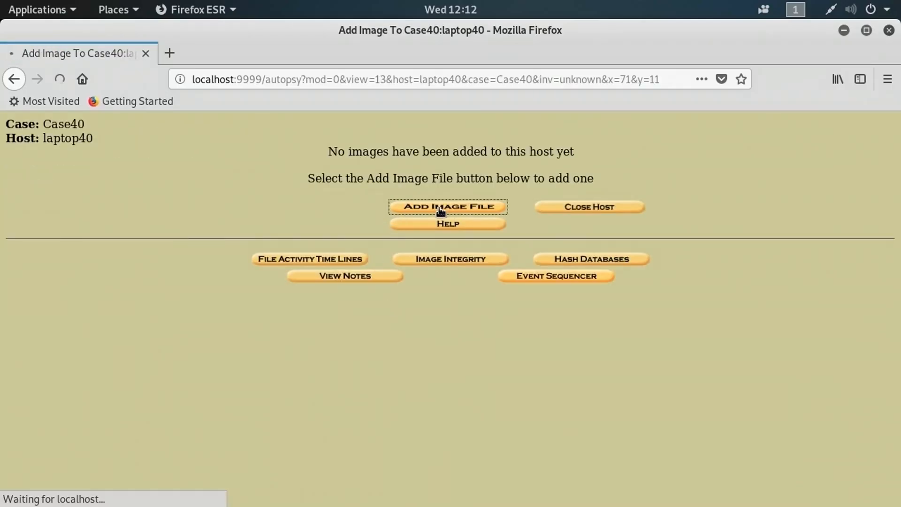
click(447, 207)
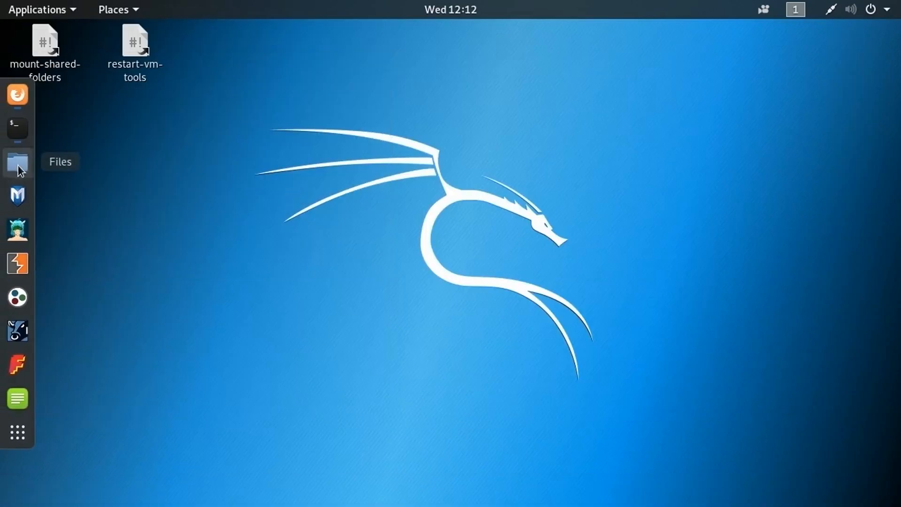
View image1's Properties in Files and select its parent folder /media/root/data1
click(18, 161)
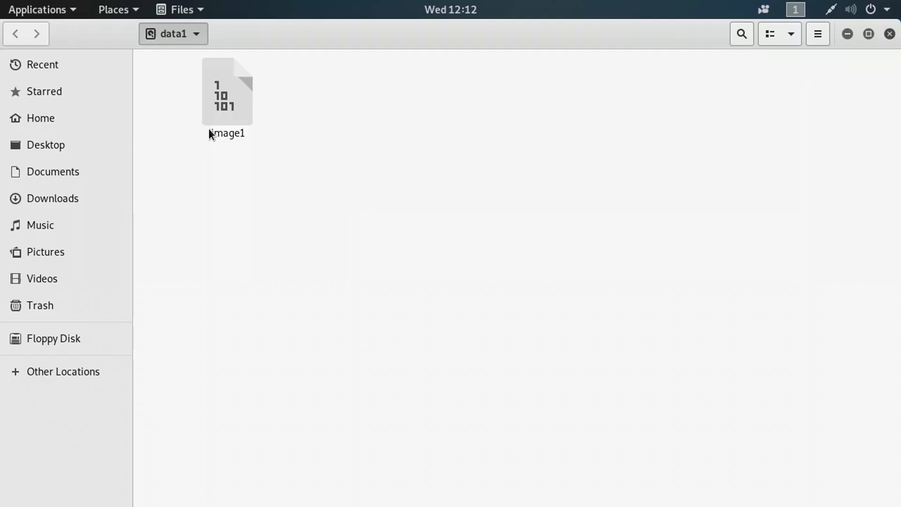
click(226, 92)
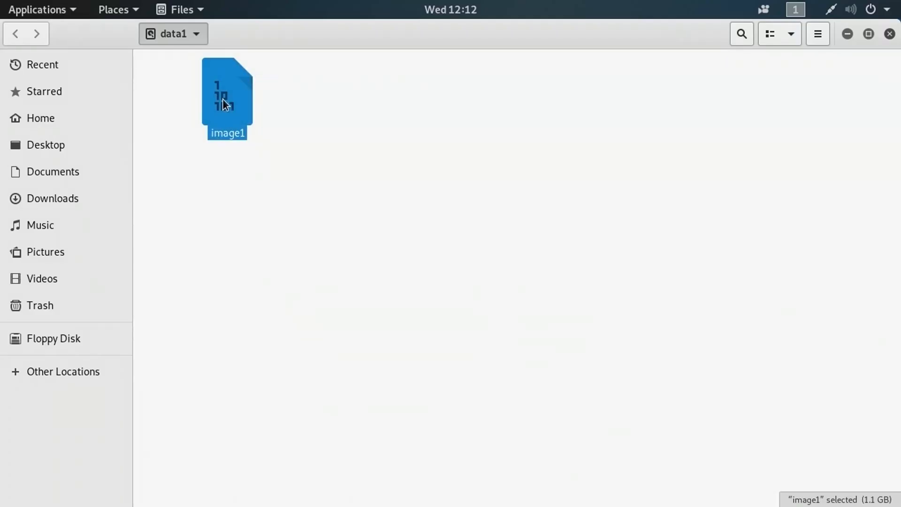
right_click(235, 105)
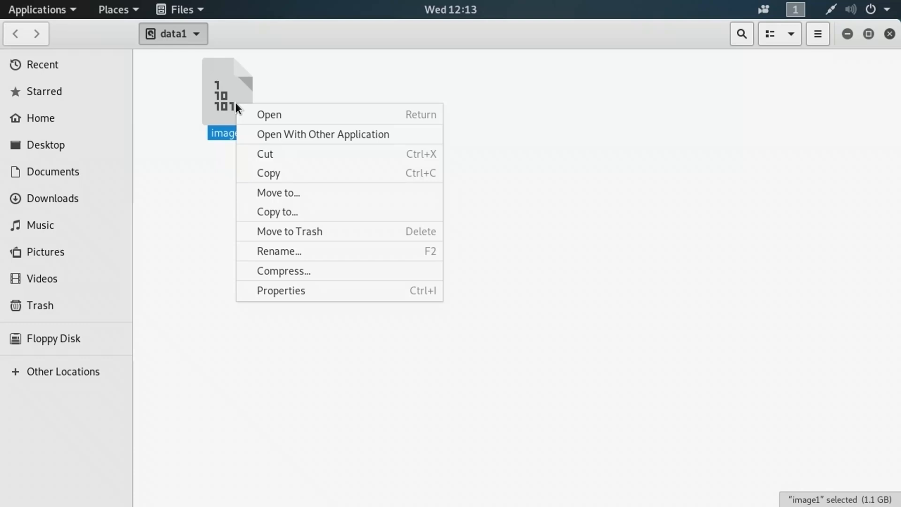
click(280, 290)
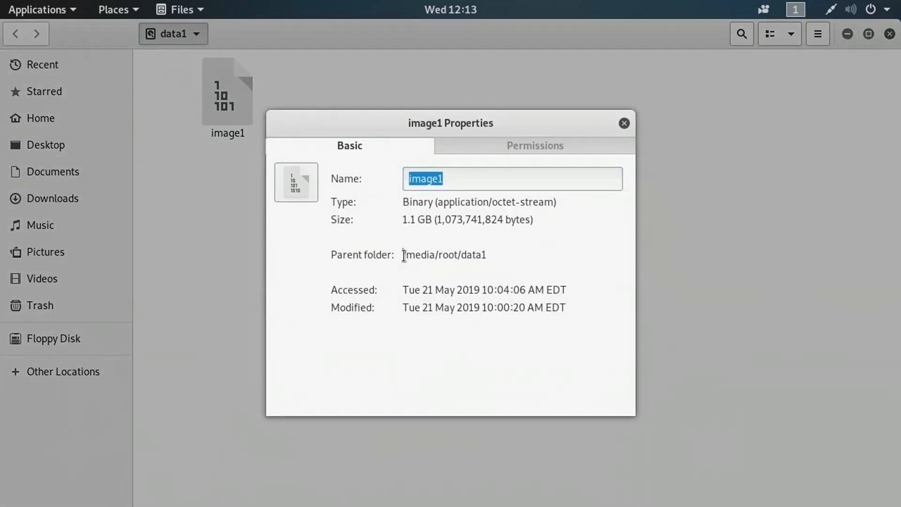
double_click(442, 254)
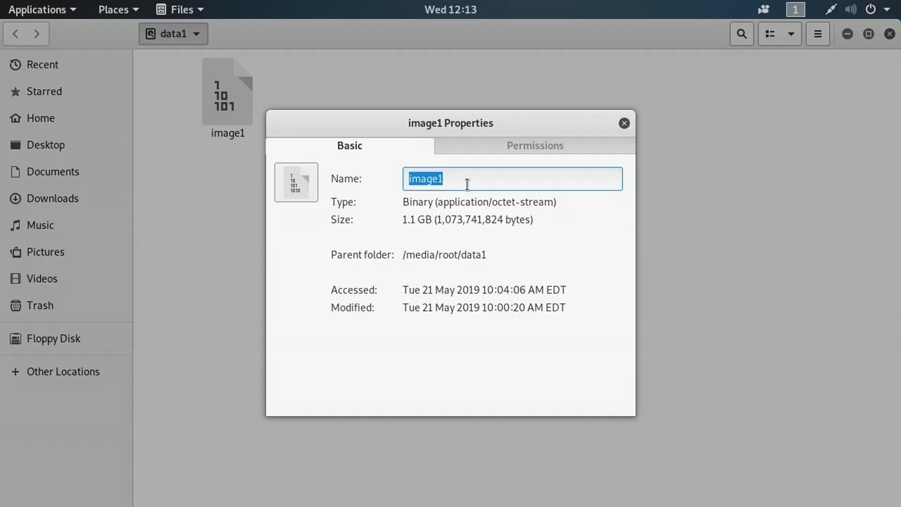
click(467, 179)
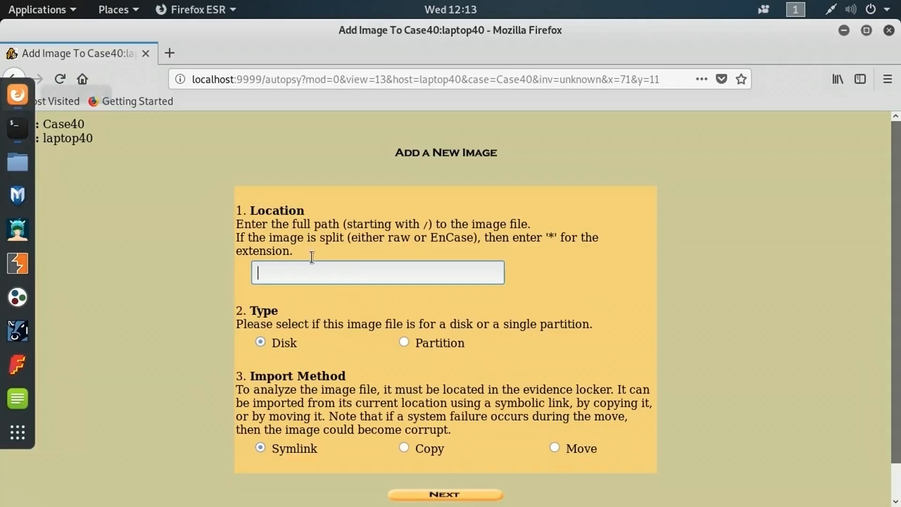
Enter path /media/root/data1/image1, set type Partition with Symlink import, and continue
text(/me)
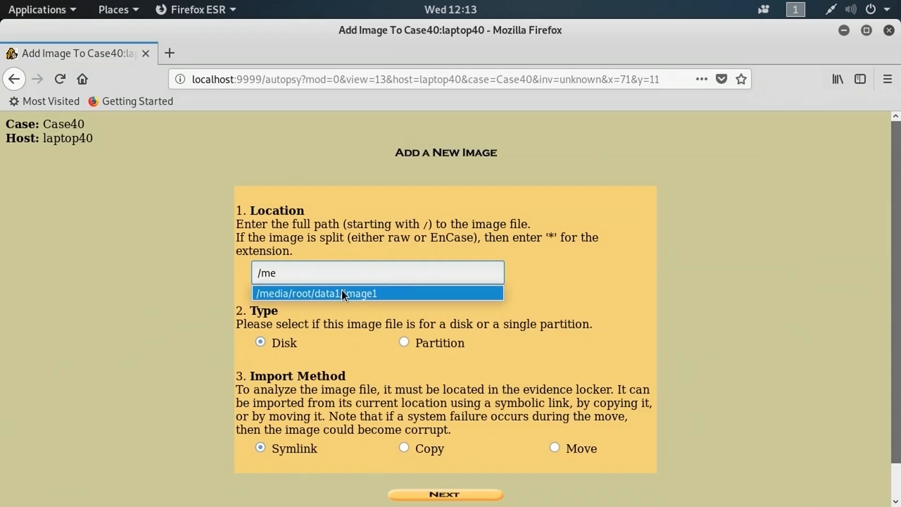
click(317, 293)
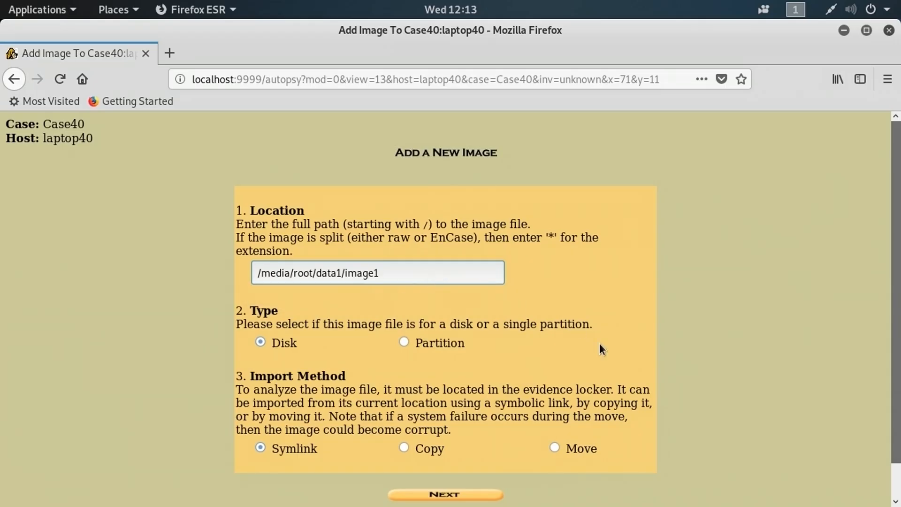
mouse_move(338, 348)
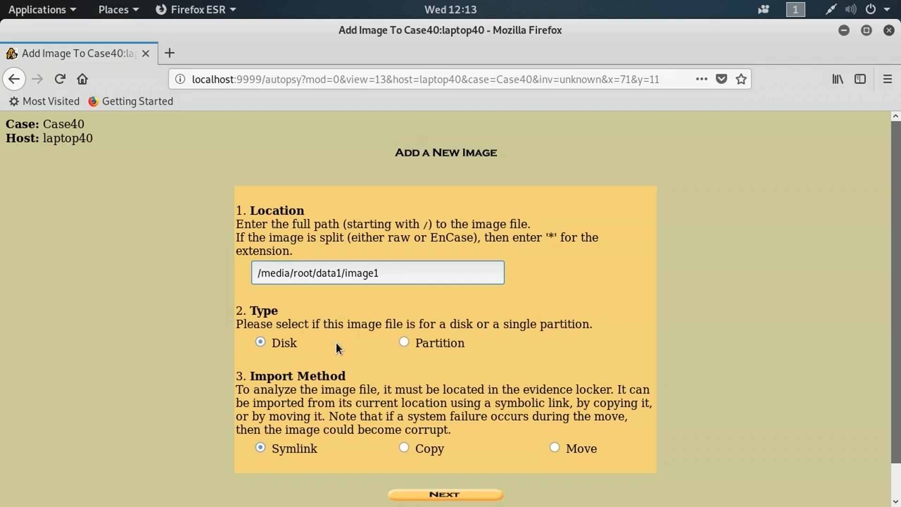
click(403, 343)
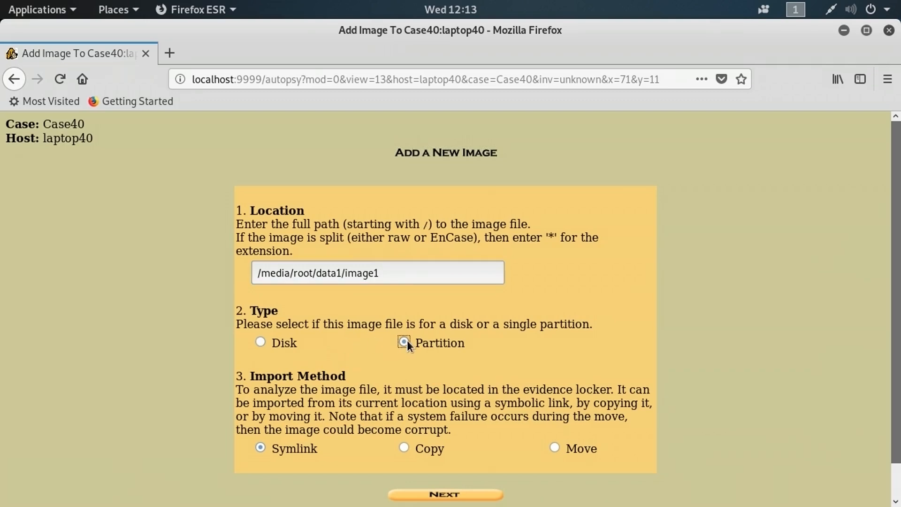
scroll(down, 3)
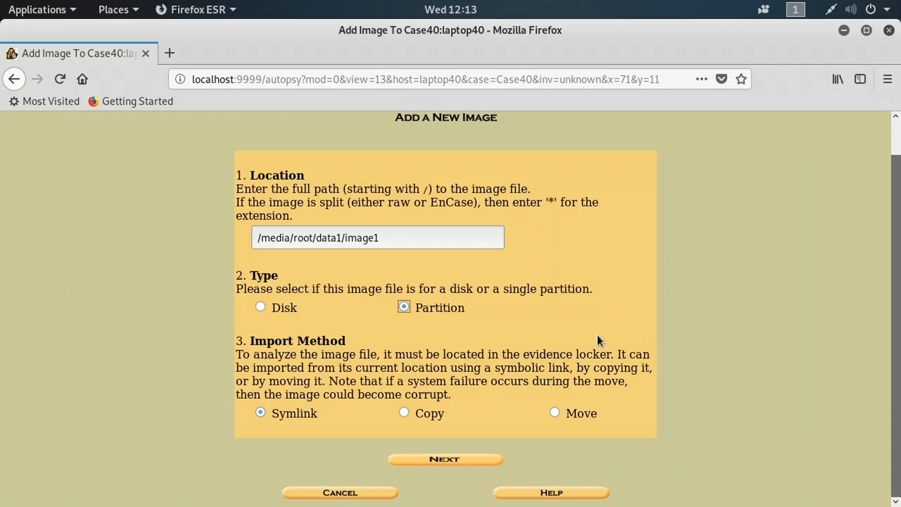
mouse_move(266, 399)
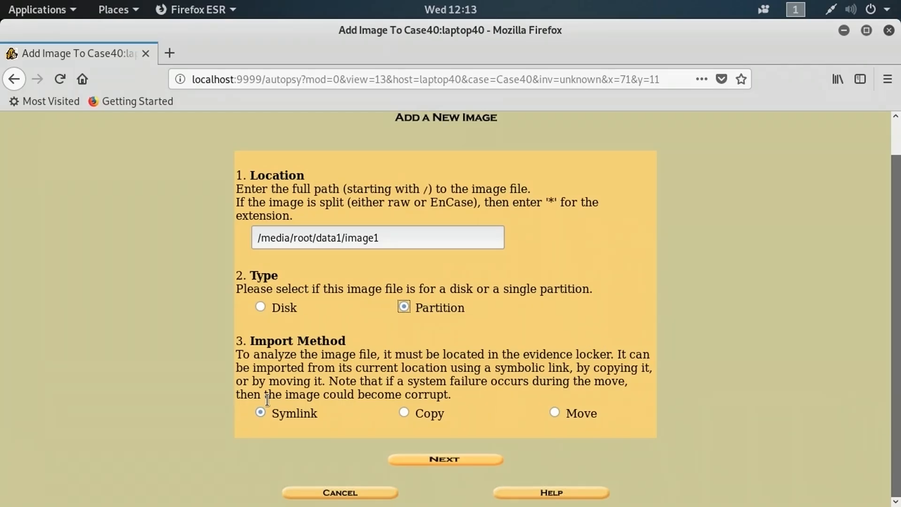
mouse_move(312, 441)
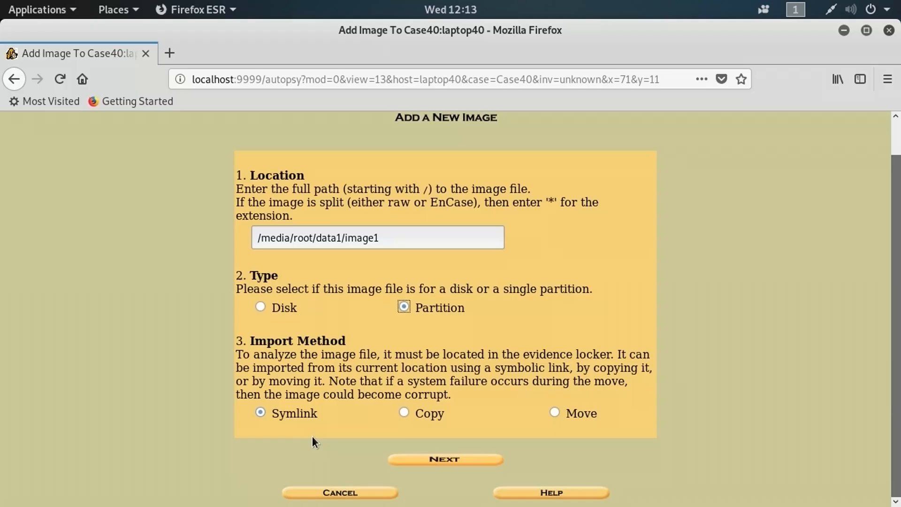
mouse_move(329, 405)
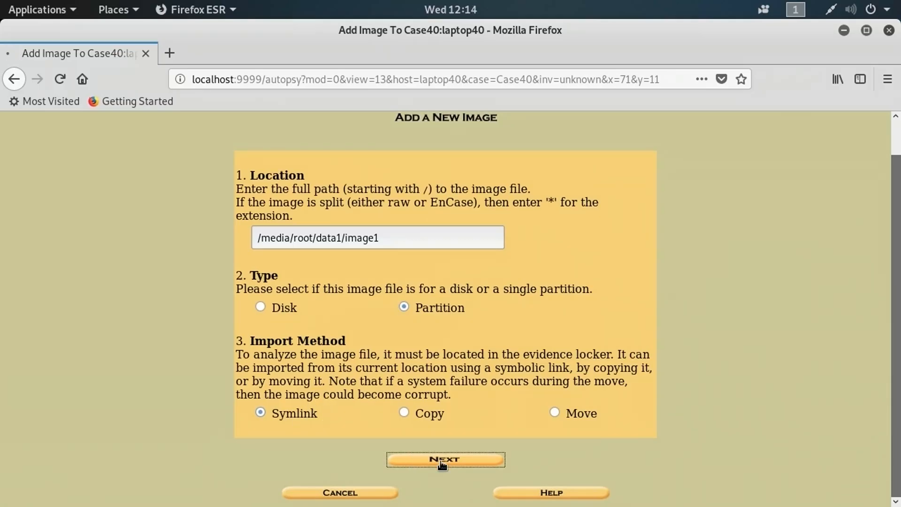
click(445, 459)
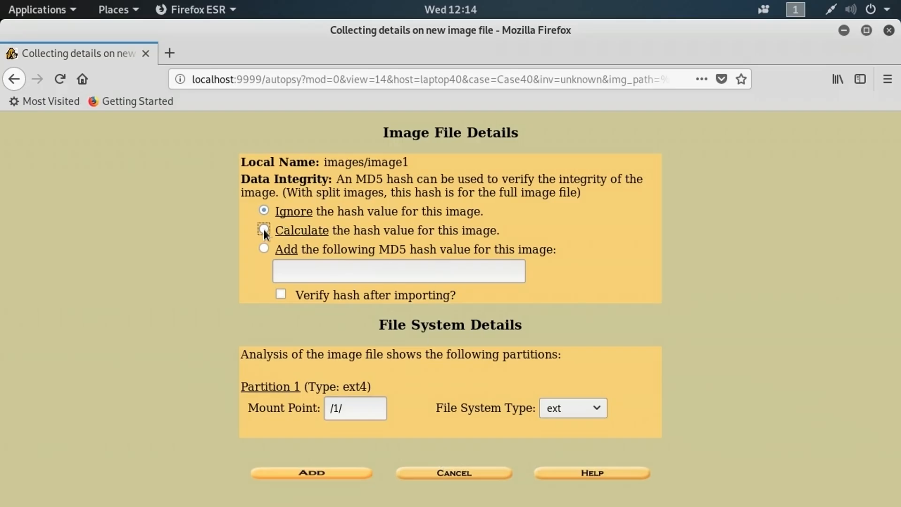
Enable MD5 hash calculation, add image1 to Case40, and confirm with OK
click(263, 229)
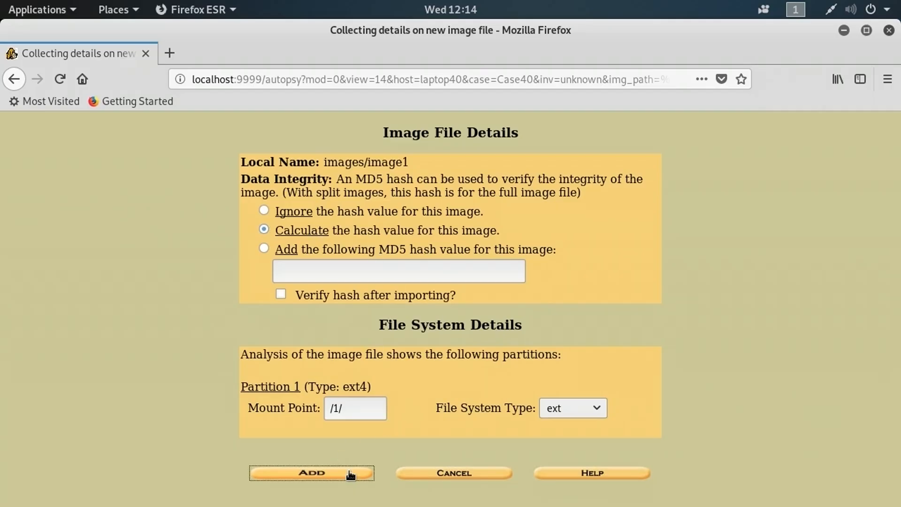
click(311, 472)
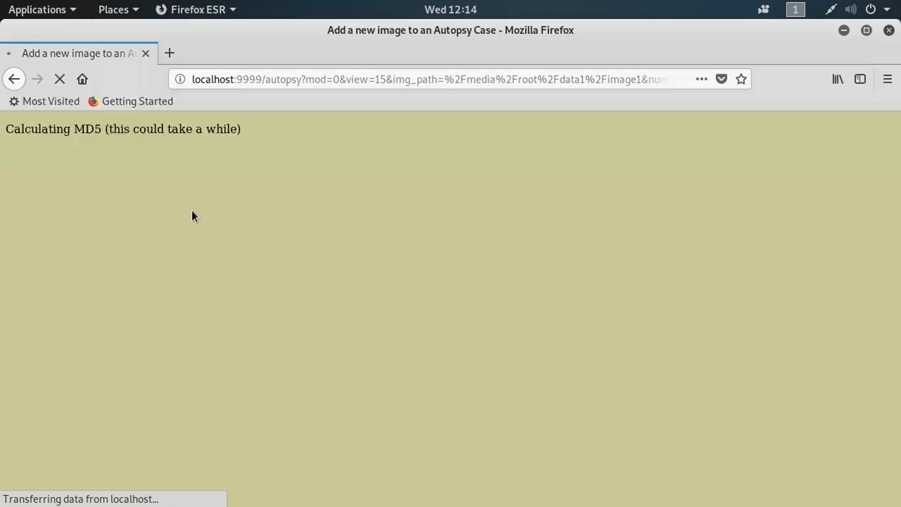
mouse_move(190, 183)
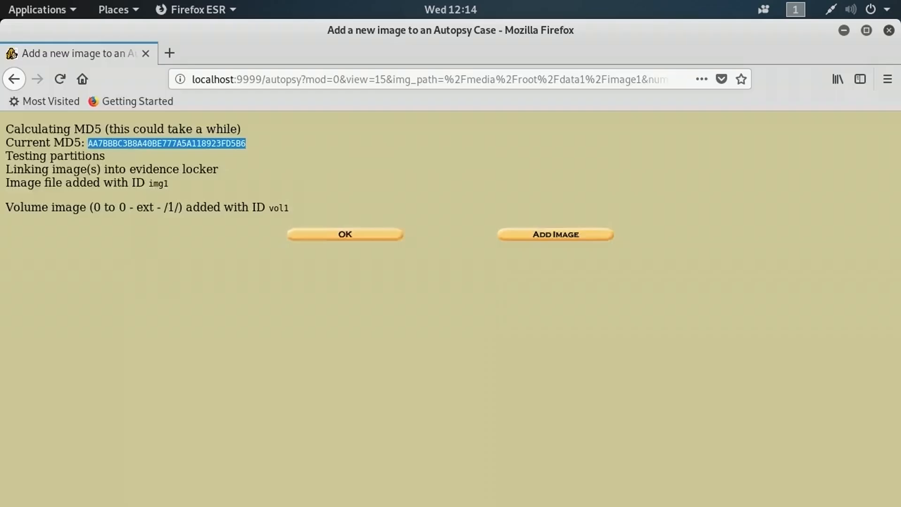
click(344, 234)
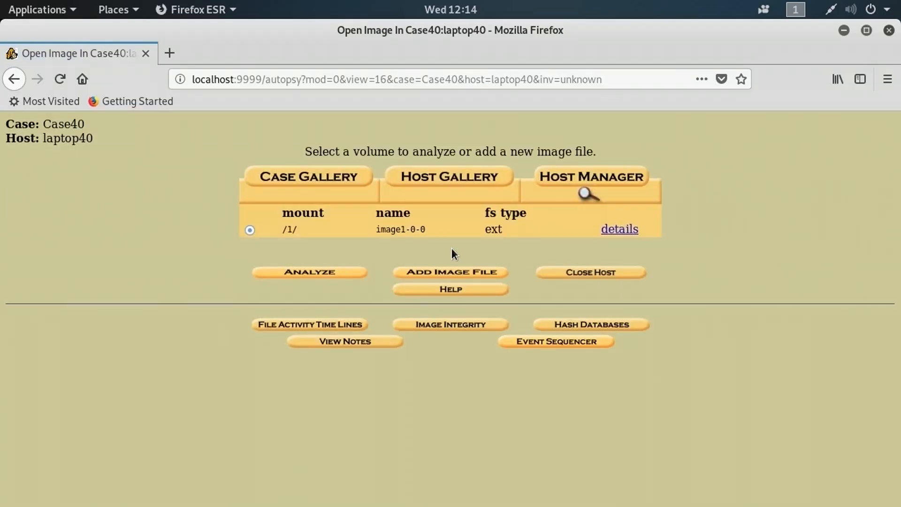
mouse_move(439, 251)
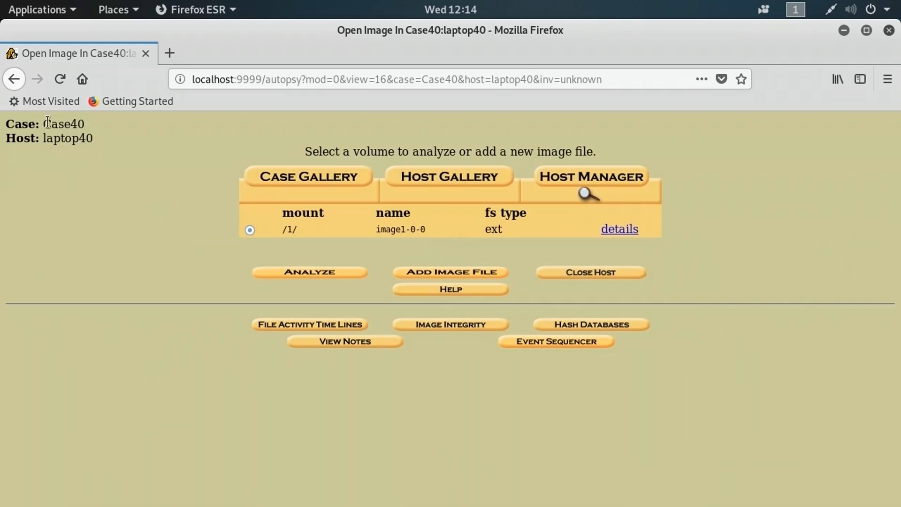
Start analysis of Case40's /1/ ext volume (vol1) with Analyze
double_click(63, 123)
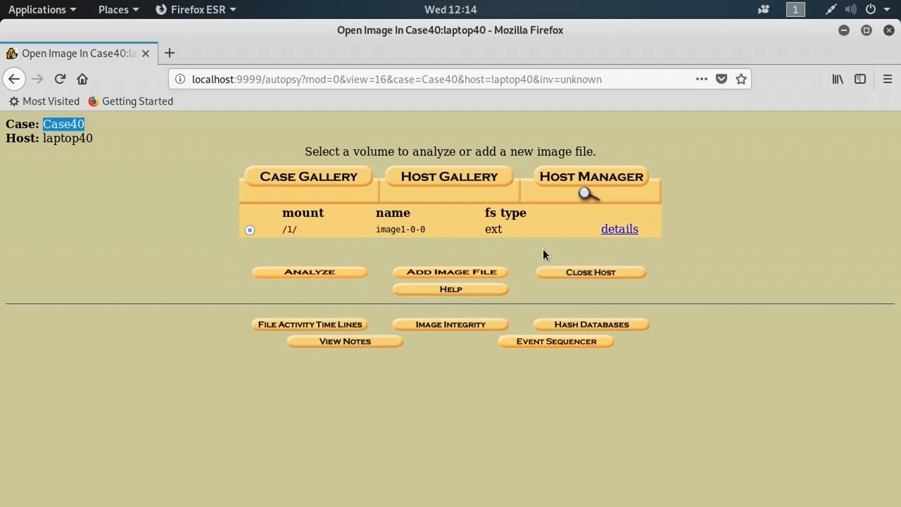
mouse_move(363, 236)
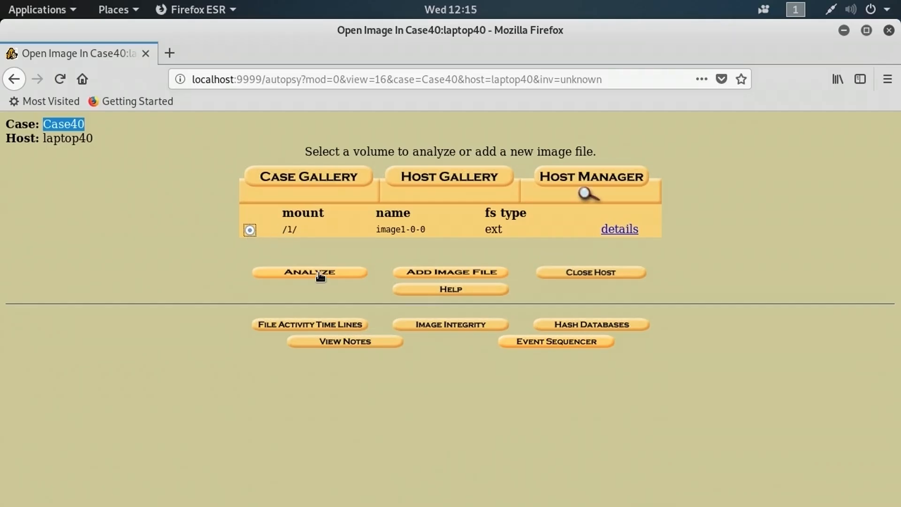
click(309, 272)
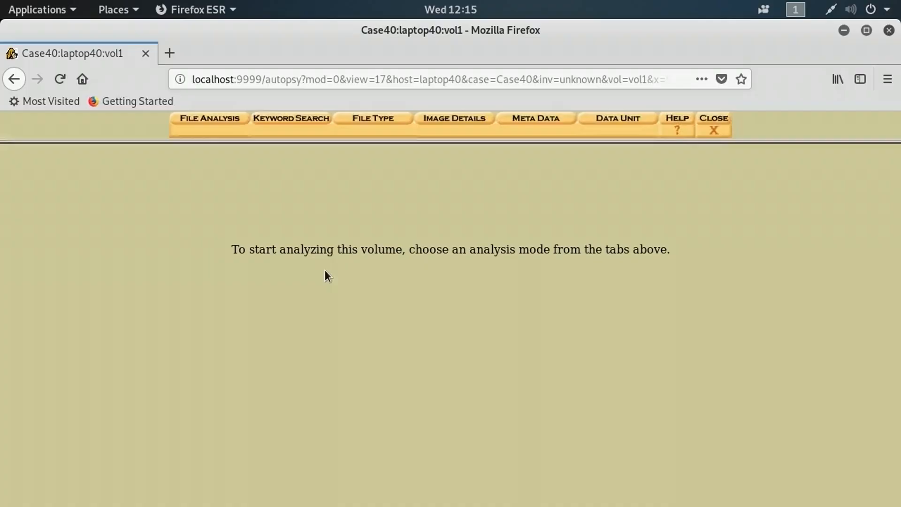
mouse_move(309, 186)
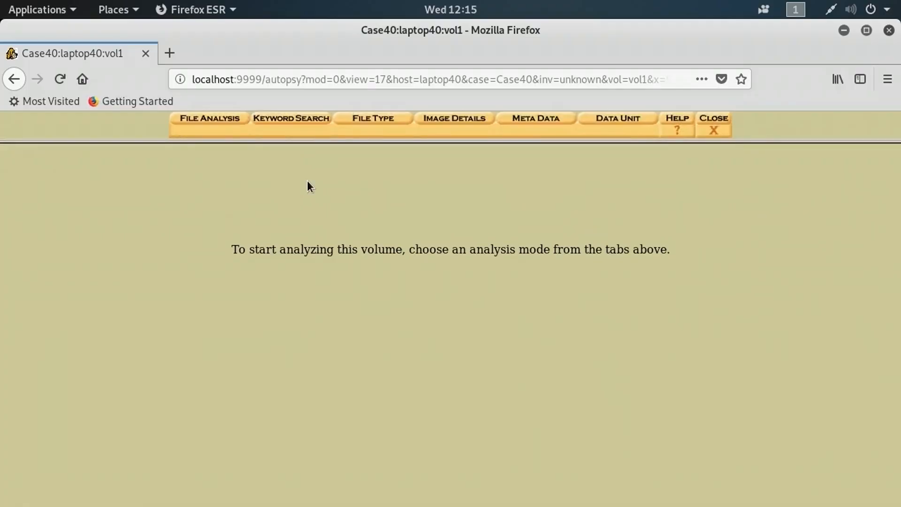
mouse_move(209, 118)
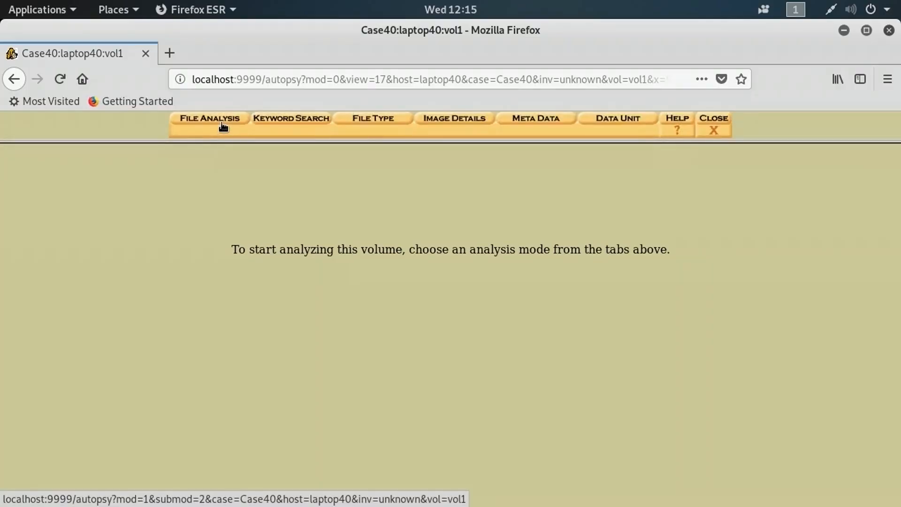
Open File Analysis for vol1, find deleted 2.jpg, and preview 6331502_sa.jpg as a thumbnail
click(209, 117)
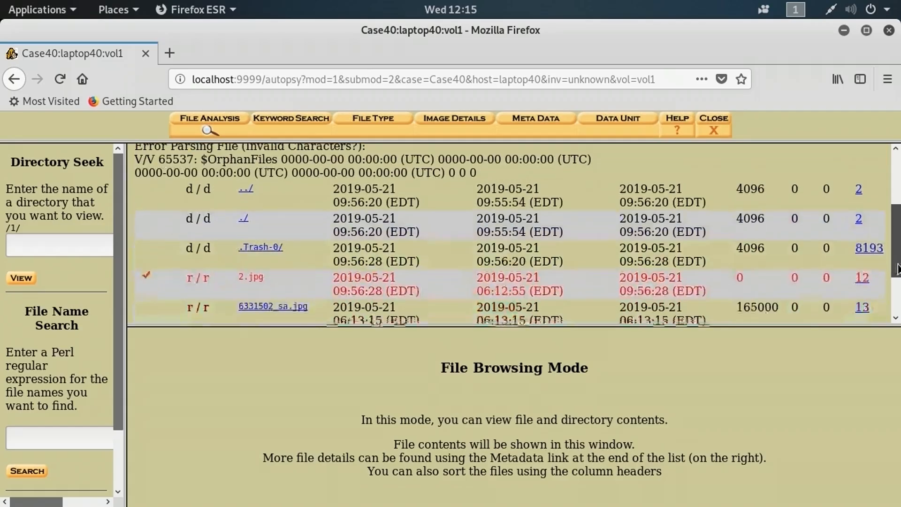
scroll(down, 3)
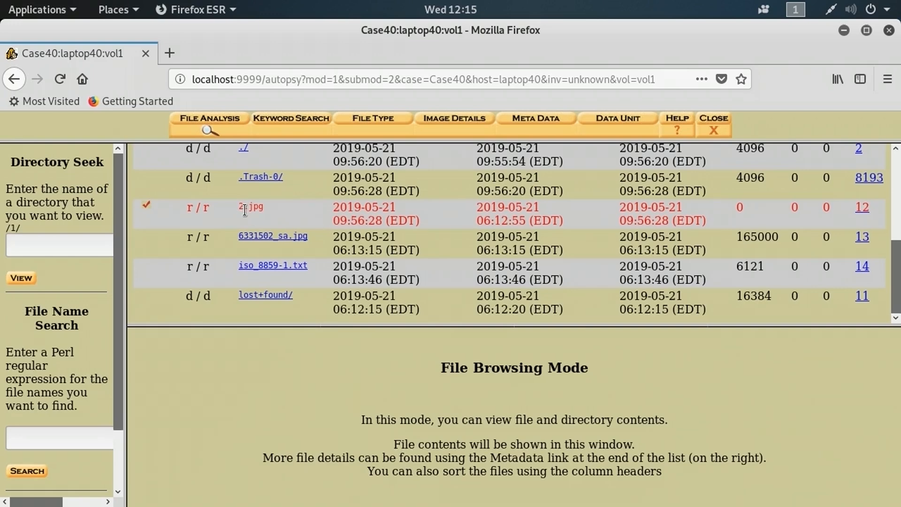
mouse_move(303, 214)
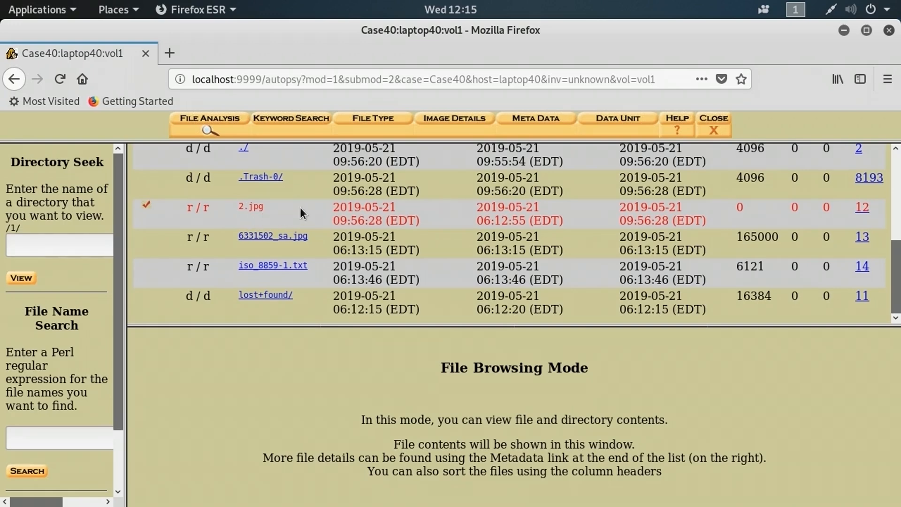
mouse_move(325, 212)
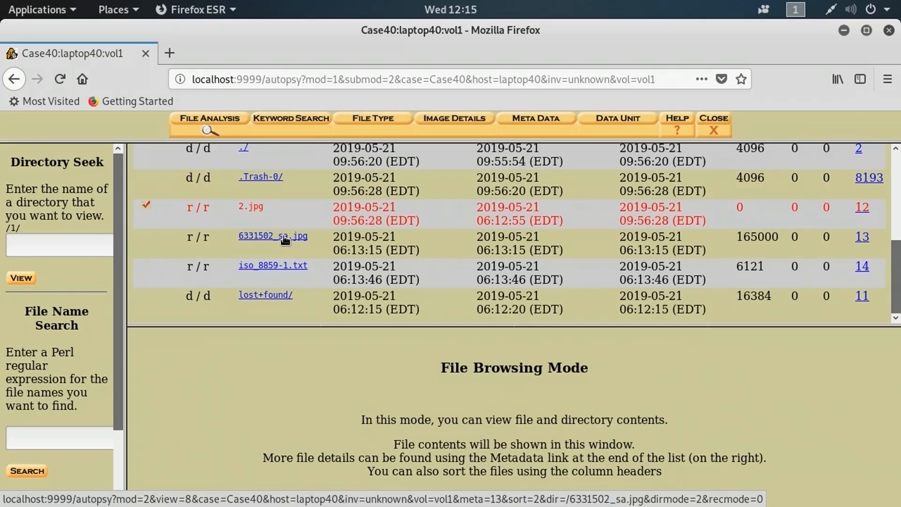
click(272, 235)
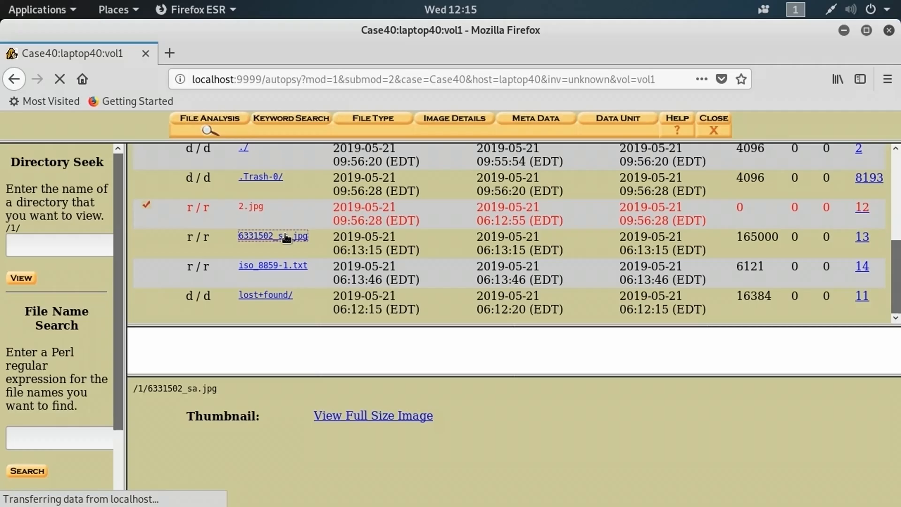
click(272, 236)
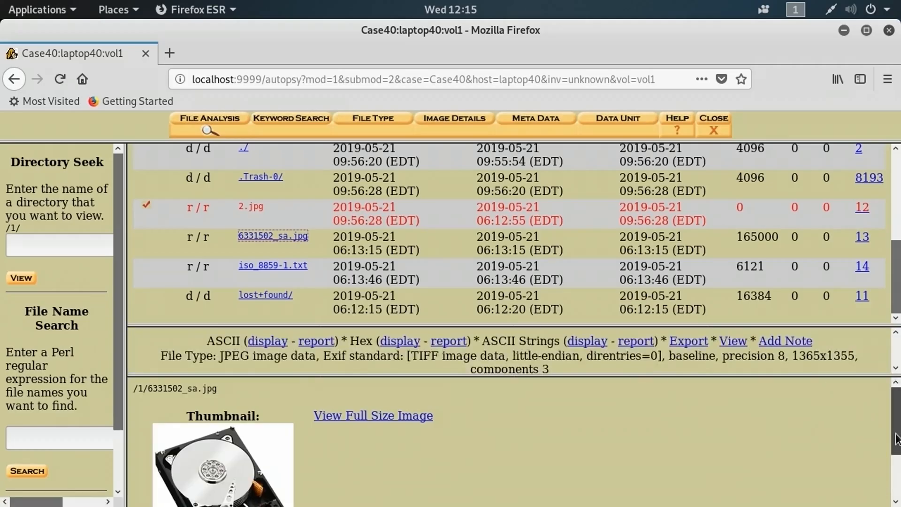
scroll(down, 3)
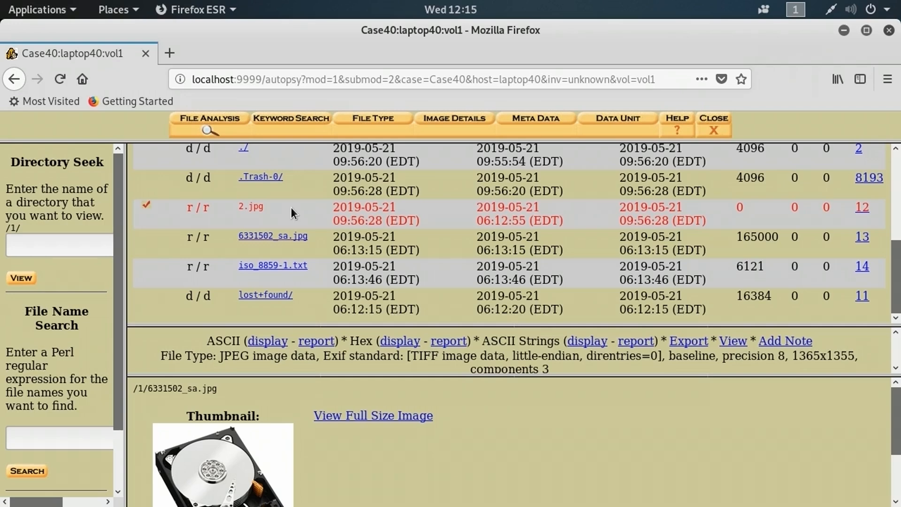
mouse_move(483, 291)
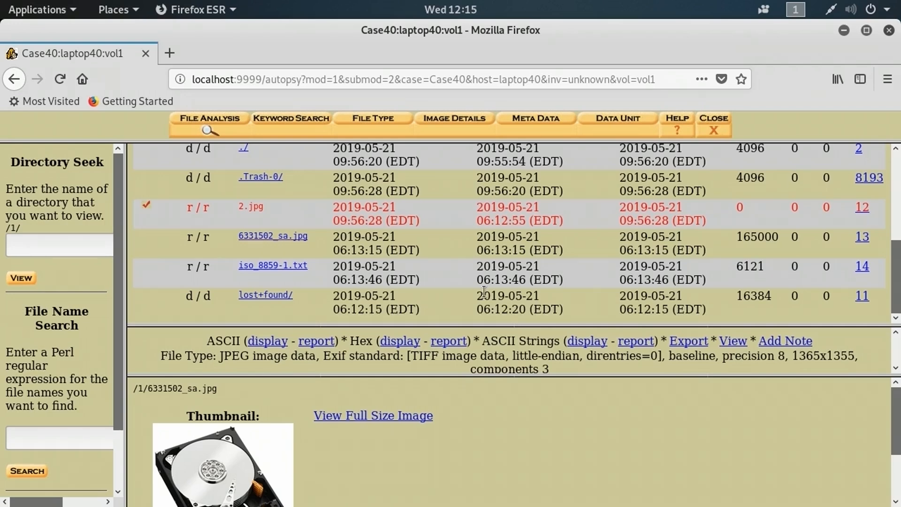